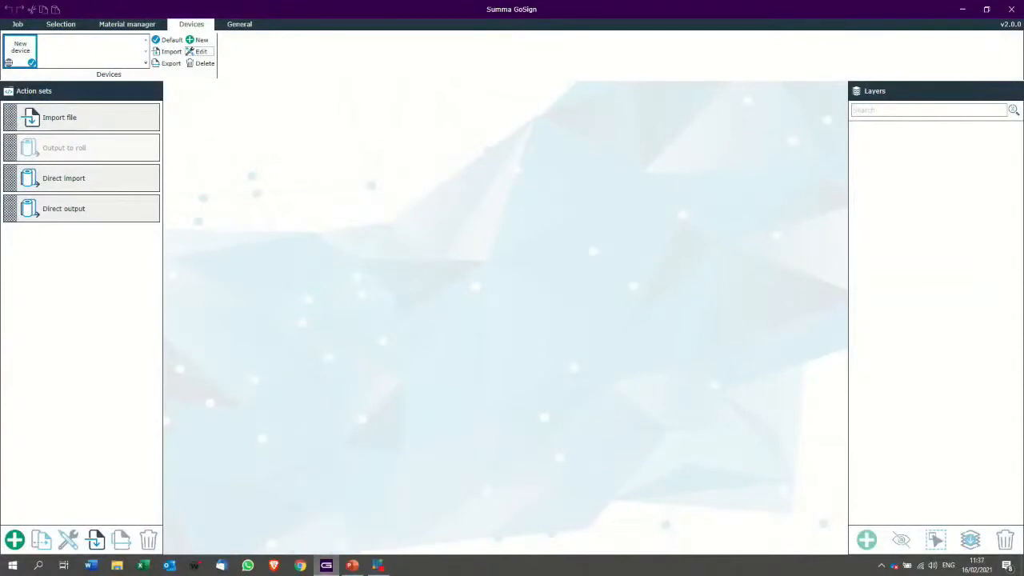
{"action": "mouse_move", "coordinate": [22, 48]}
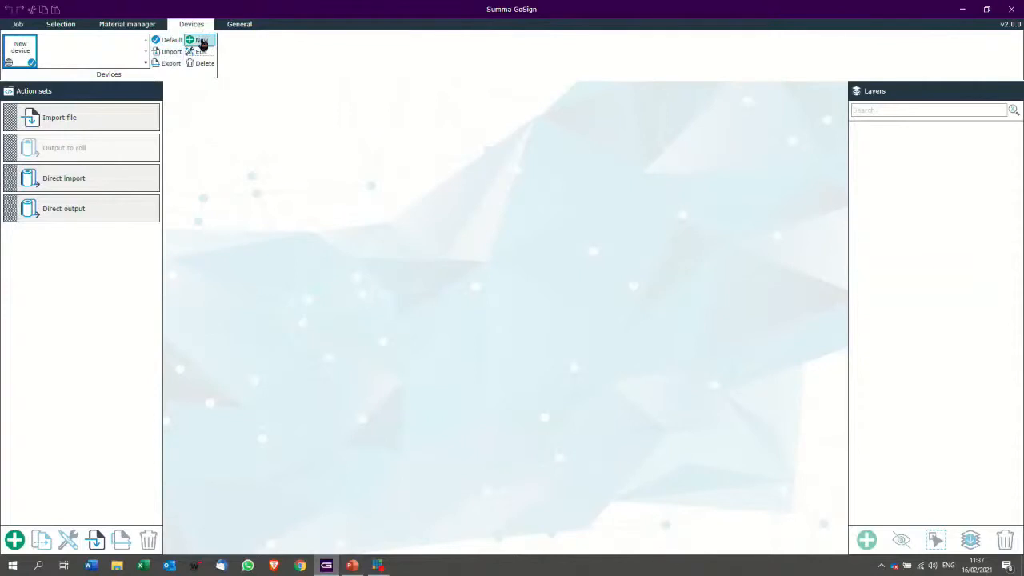
Start a new cutting device and try the Import file action set, closing the file picker unused
{"action": "left_click", "coordinate": [198, 40]}
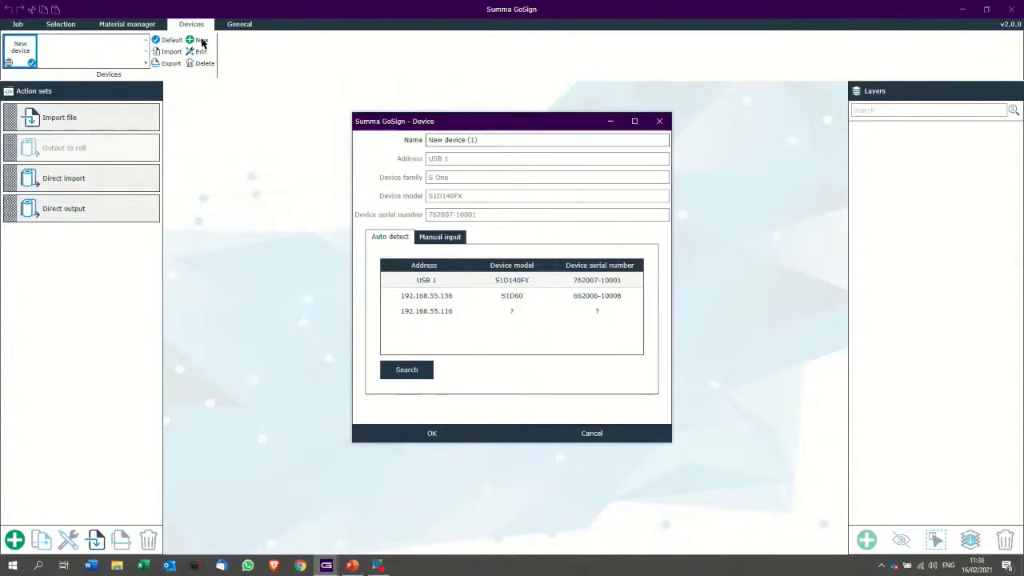
{"action": "mouse_move", "coordinate": [490, 183]}
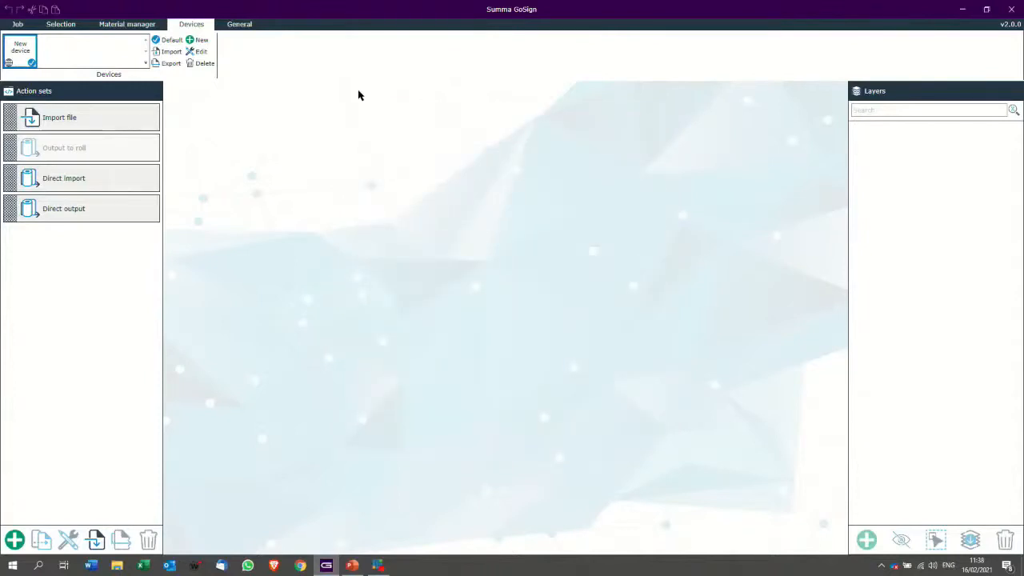
{"action": "mouse_move", "coordinate": [214, 94]}
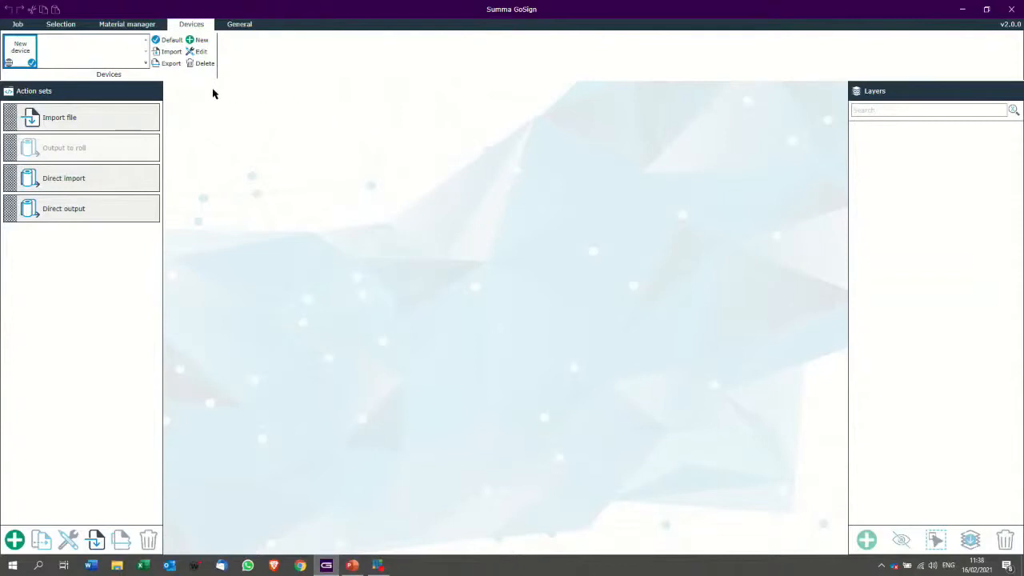
{"action": "left_click", "coordinate": [59, 116]}
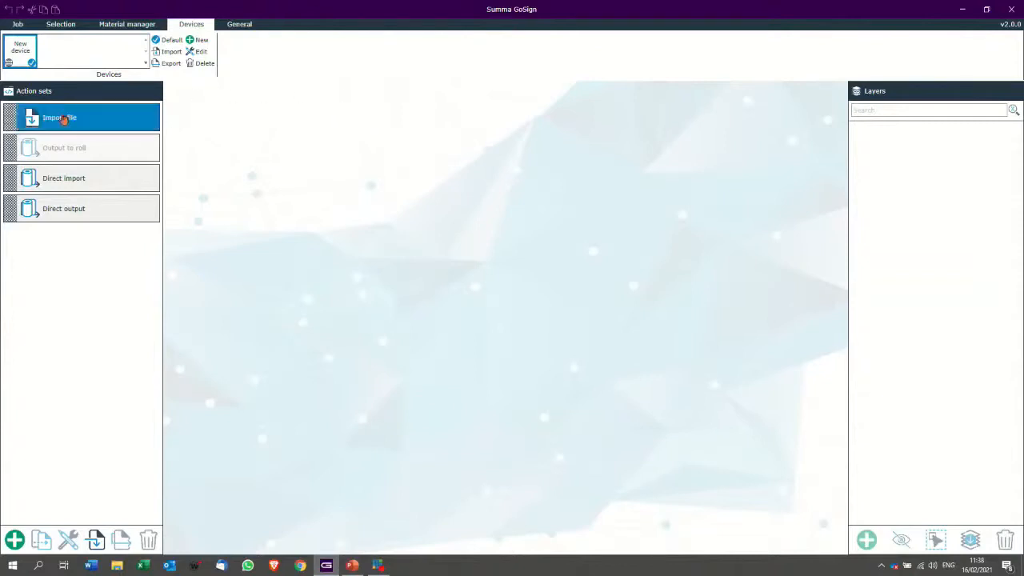
{"action": "left_click", "coordinate": [59, 118]}
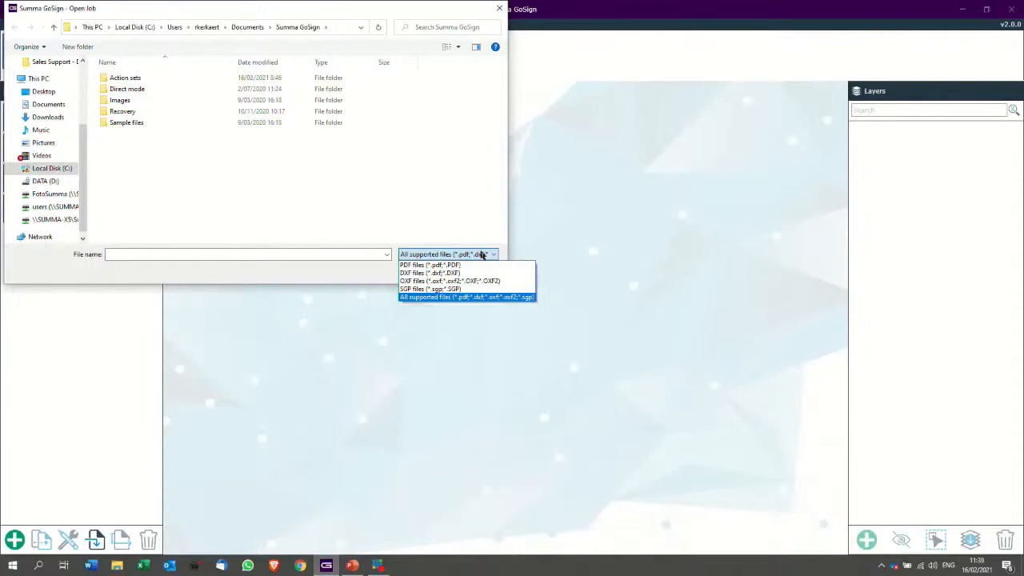
{"action": "left_click", "coordinate": [446, 253]}
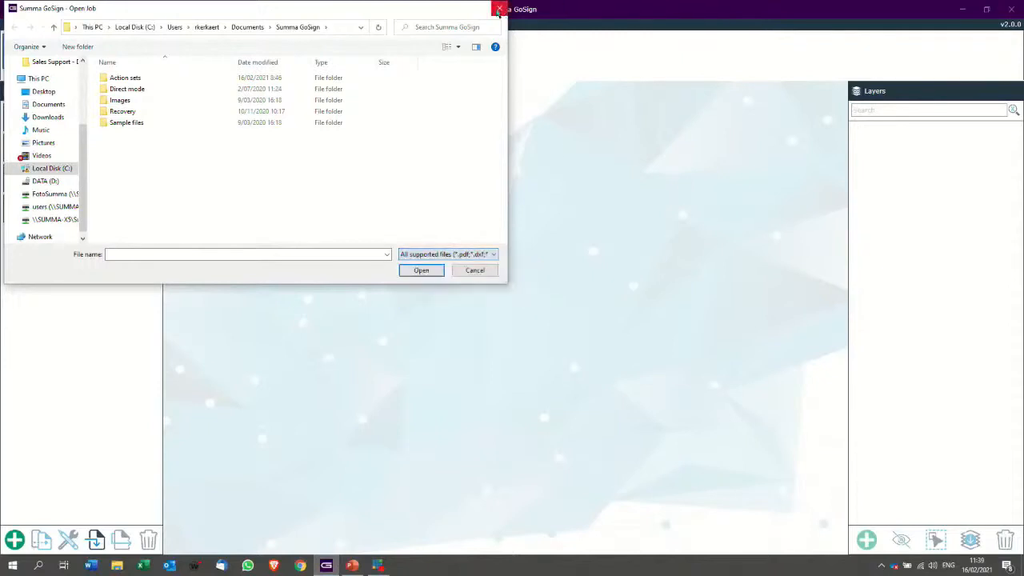
{"action": "left_click", "coordinate": [474, 269]}
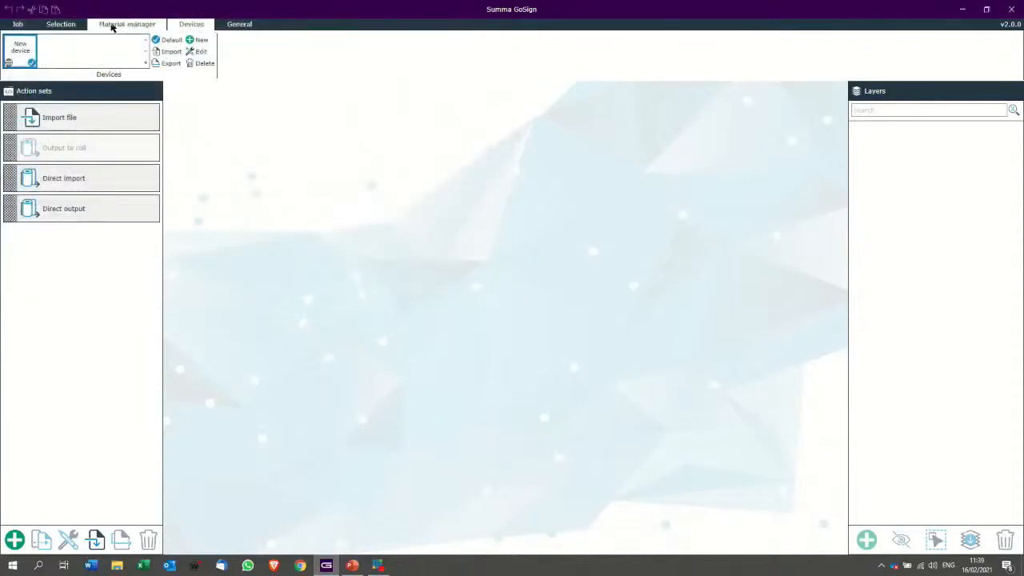
Open the Material manager and browse the materials list and the Regmark, Draw, Kiss-cut and Thru-cut methods
{"action": "left_click", "coordinate": [127, 24]}
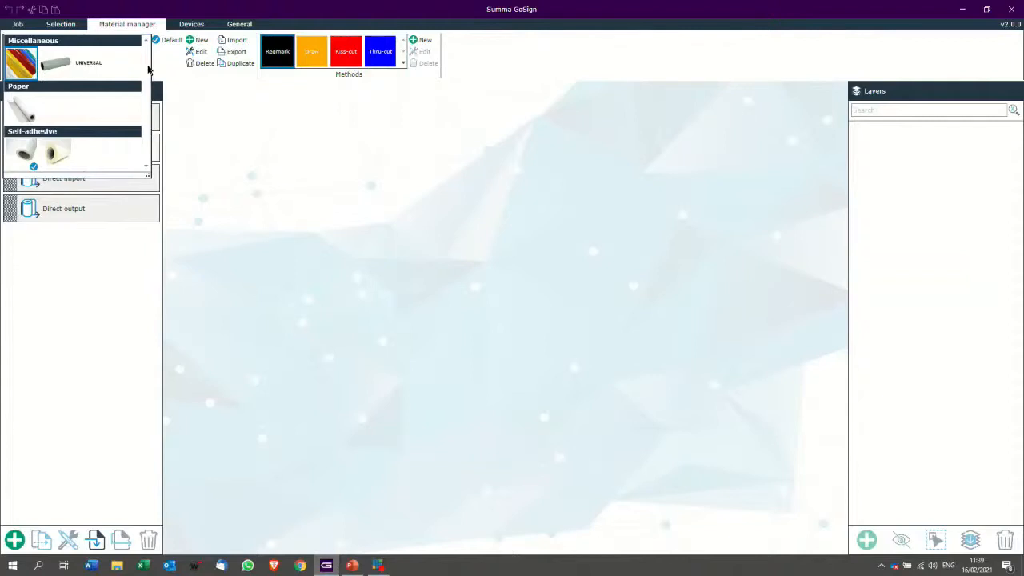
{"action": "left_click", "coordinate": [147, 69]}
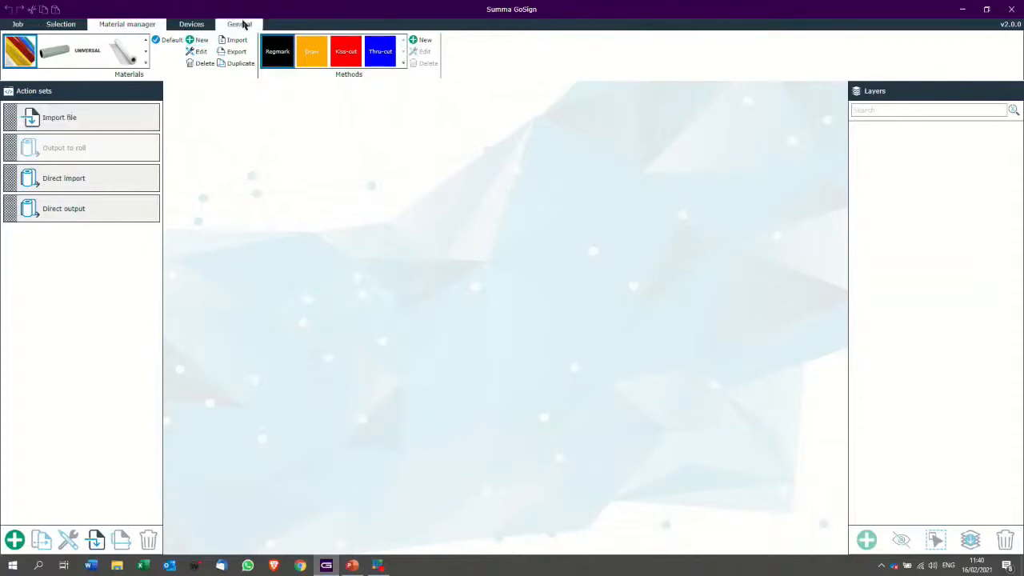
{"action": "mouse_move", "coordinate": [240, 24]}
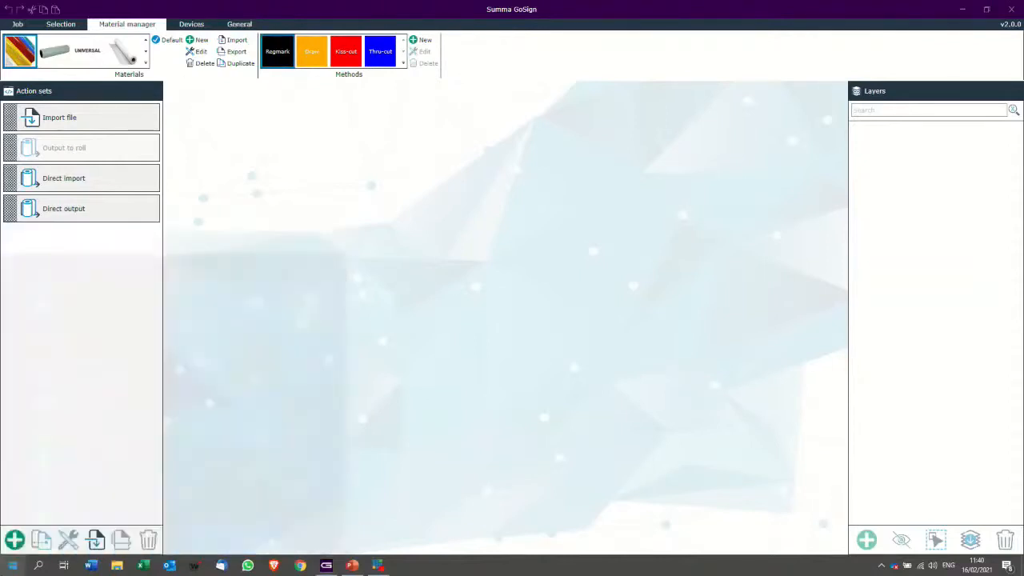
{"action": "left_click", "coordinate": [194, 566]}
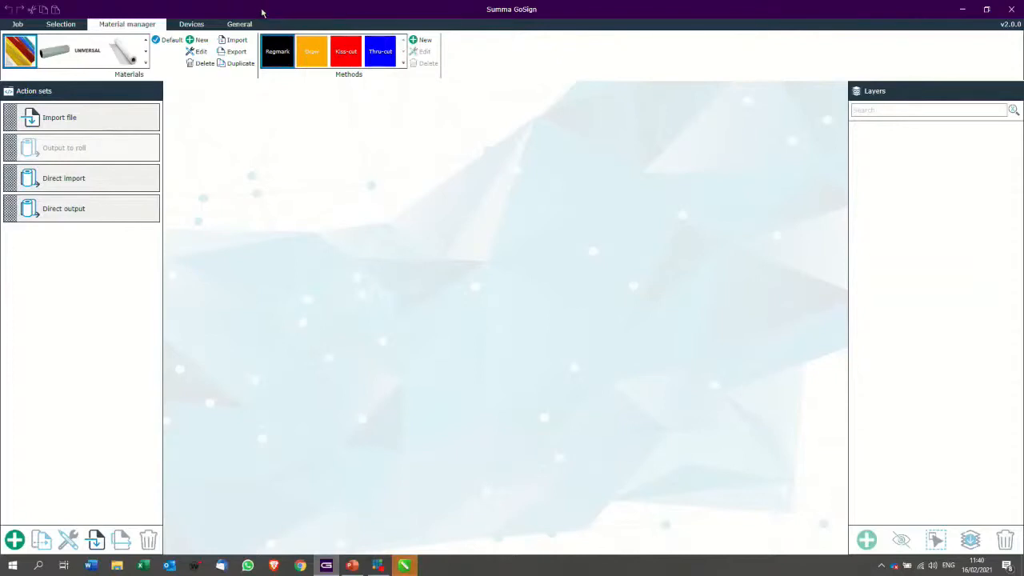
{"action": "mouse_move", "coordinate": [378, 328]}
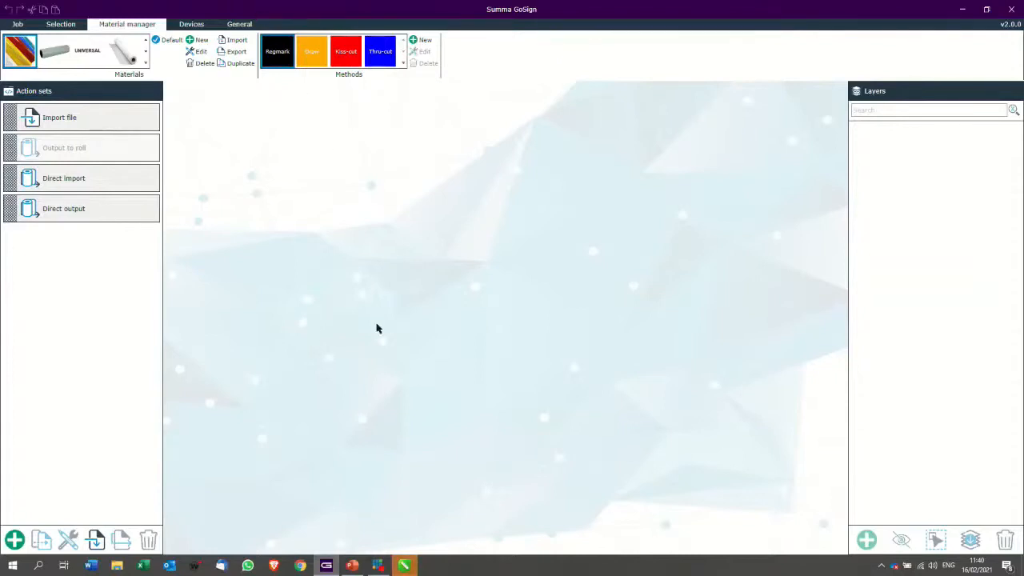
Maximise CorelDRAW, accept a 1300 × 300 mm new document, and draw a rectangle on the page
{"action": "left_click", "coordinate": [404, 566]}
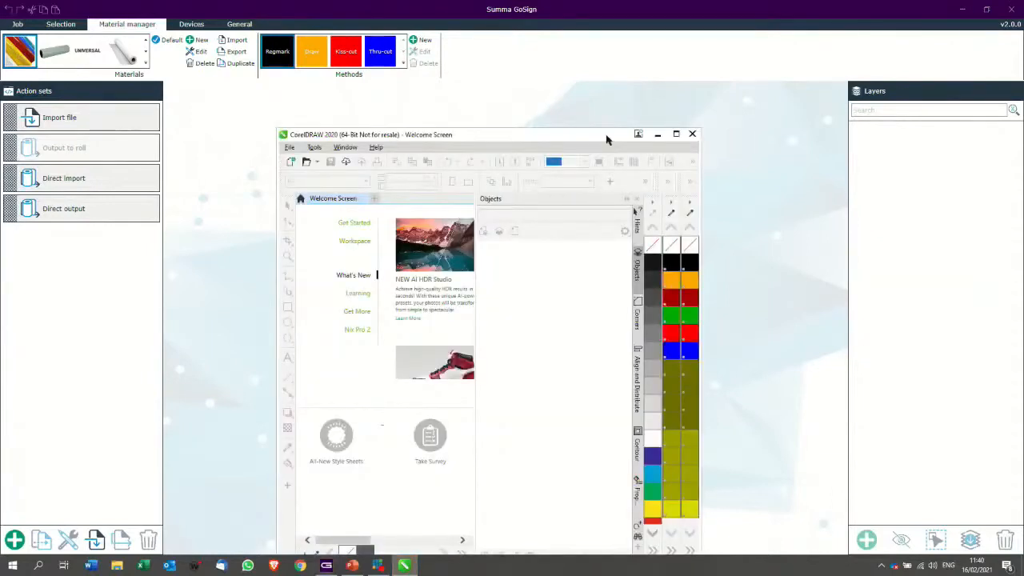
{"action": "left_click", "coordinate": [676, 134]}
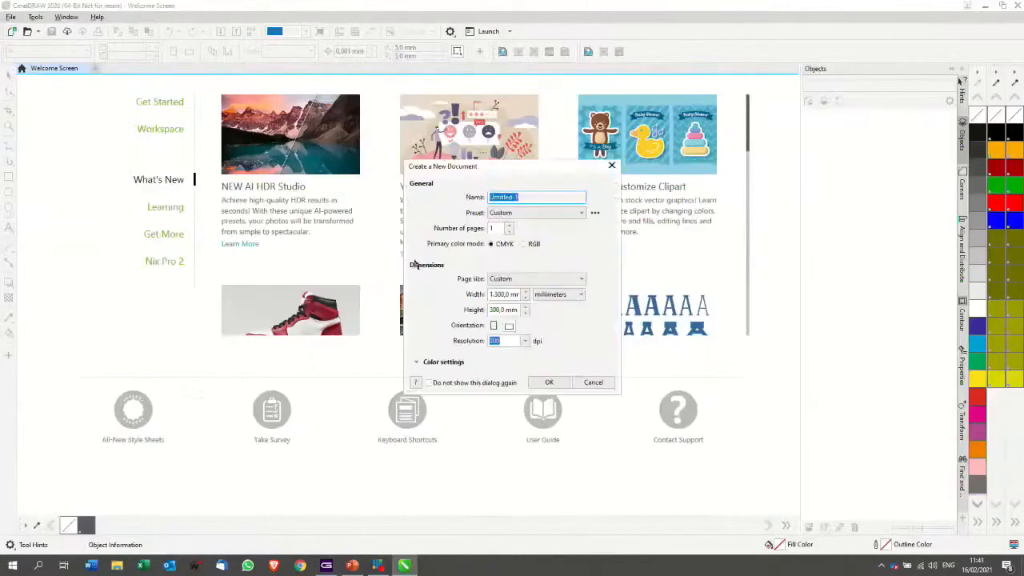
{"action": "left_click", "coordinate": [549, 381]}
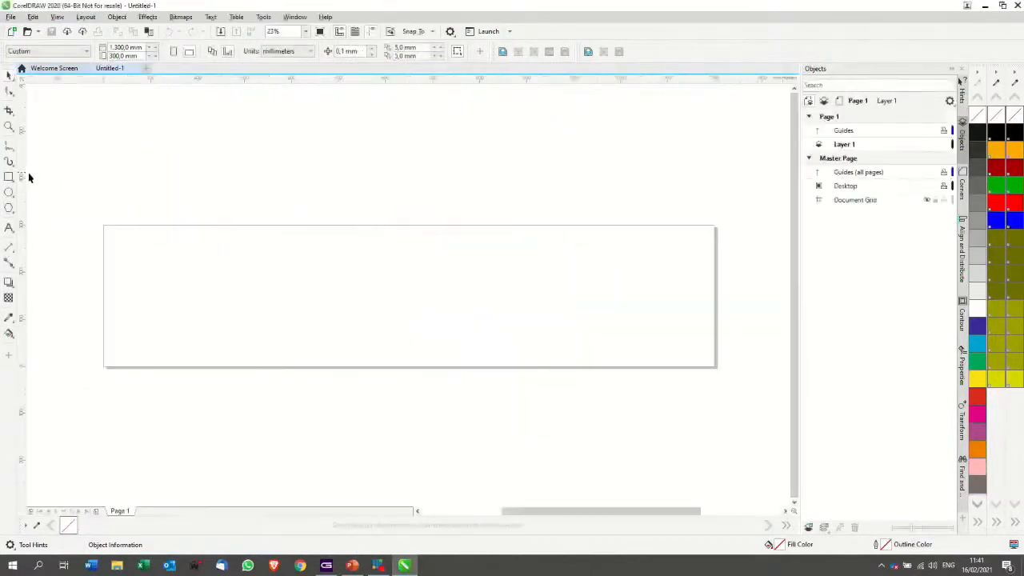
{"action": "left_click_drag", "start_coordinate": [279, 272], "coordinate": [360, 349]}
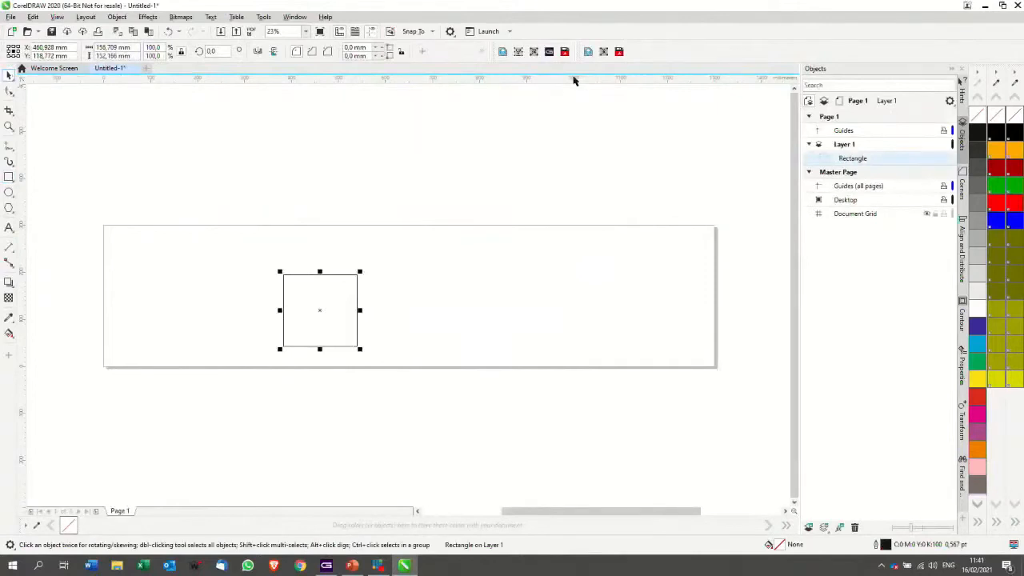
{"action": "mouse_move", "coordinate": [621, 51]}
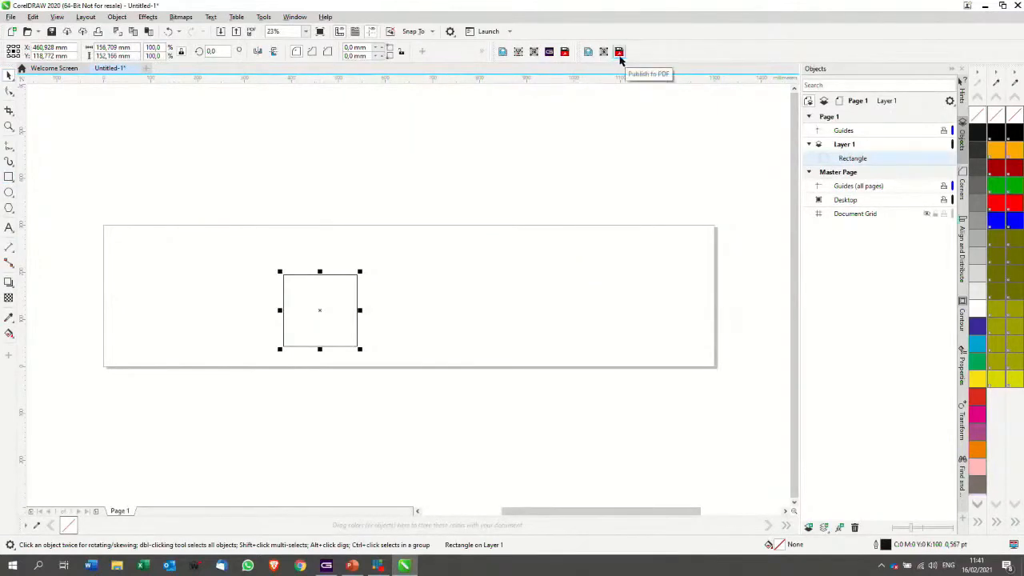
{"action": "mouse_move", "coordinate": [588, 52]}
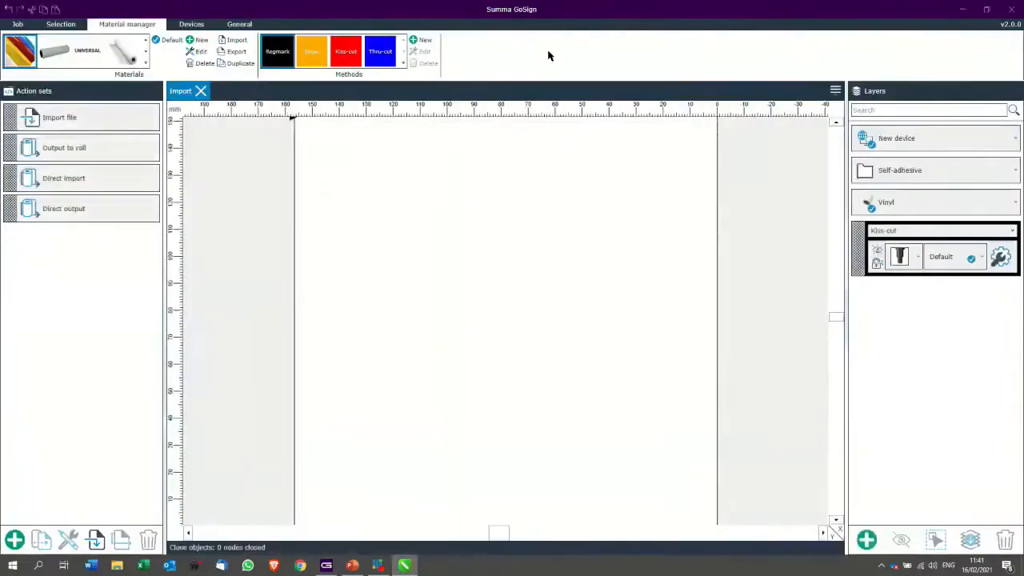
{"action": "mouse_move", "coordinate": [550, 54]}
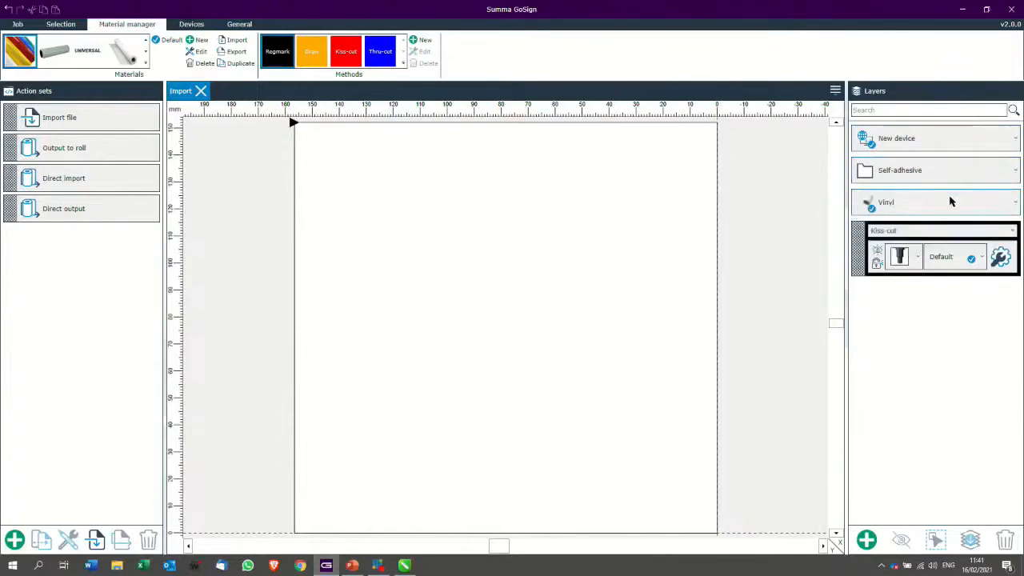
Review the Import job's layers: New device, Self-adhesive Vinyl and a Kiss-cut layer
{"action": "left_click", "coordinate": [1014, 202]}
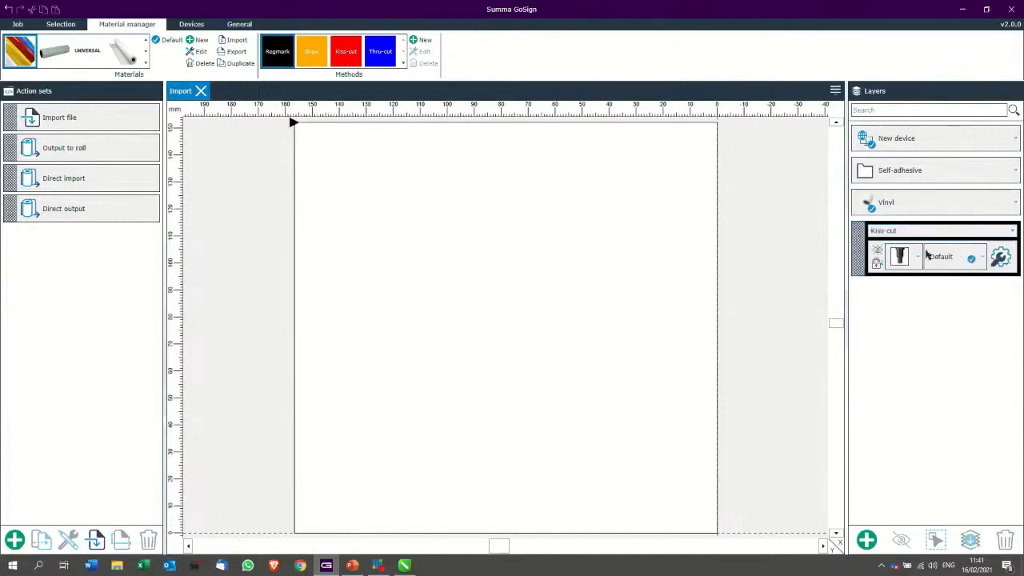
{"action": "left_click", "coordinate": [64, 208]}
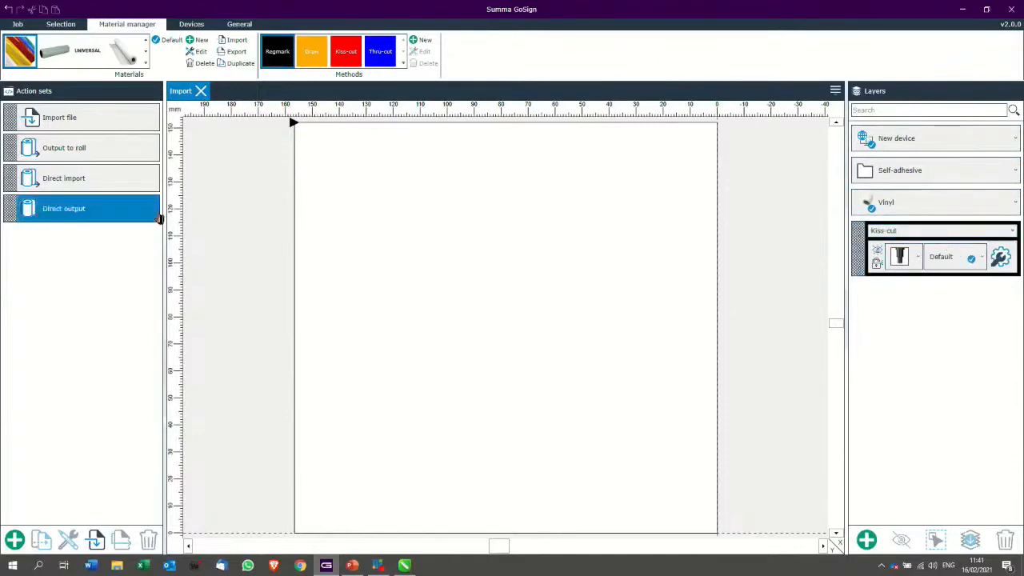
{"action": "left_click", "coordinate": [64, 147]}
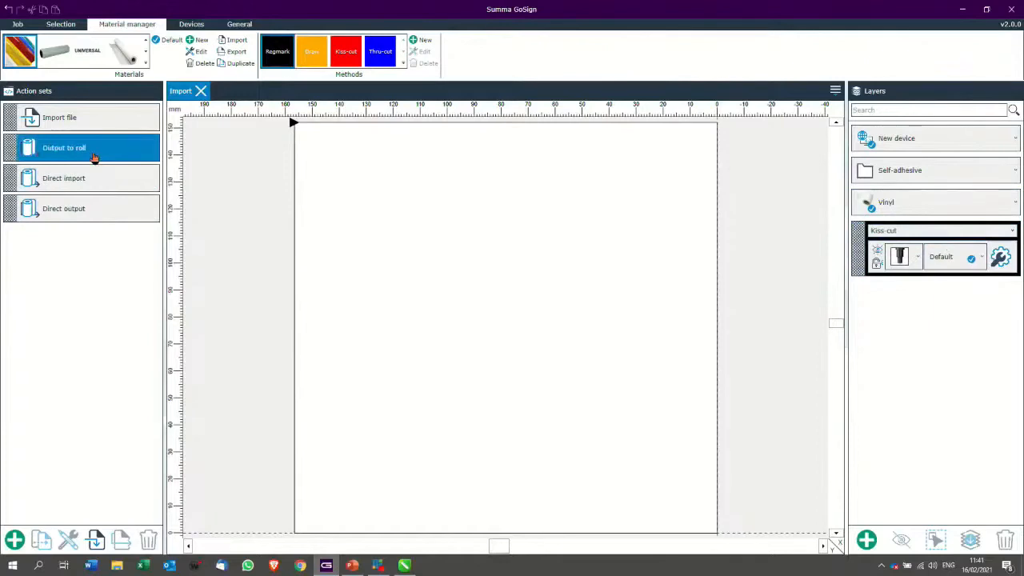
{"action": "mouse_move", "coordinate": [80, 148]}
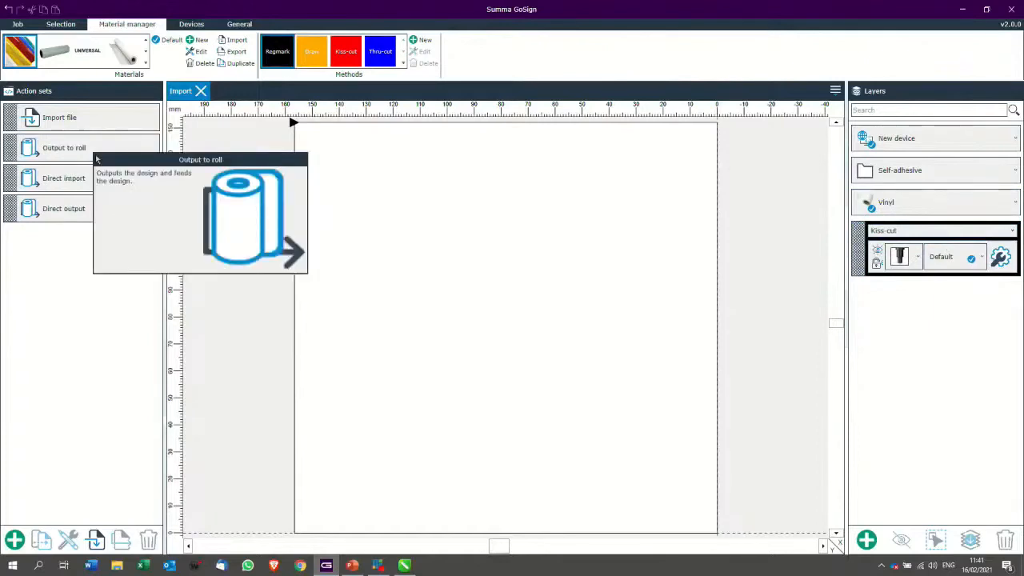
{"action": "mouse_move", "coordinate": [236, 9]}
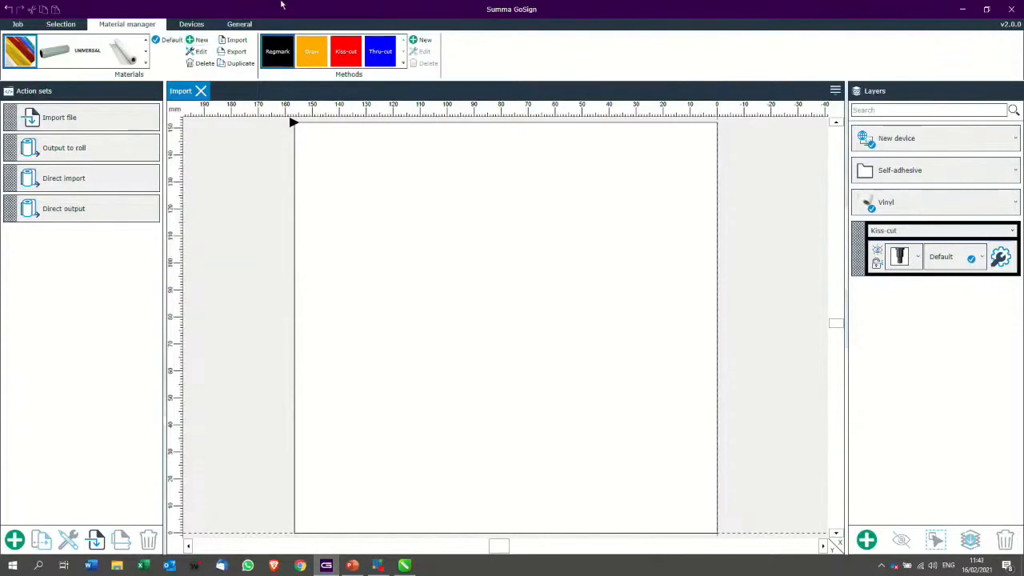
{"action": "mouse_move", "coordinate": [246, 20]}
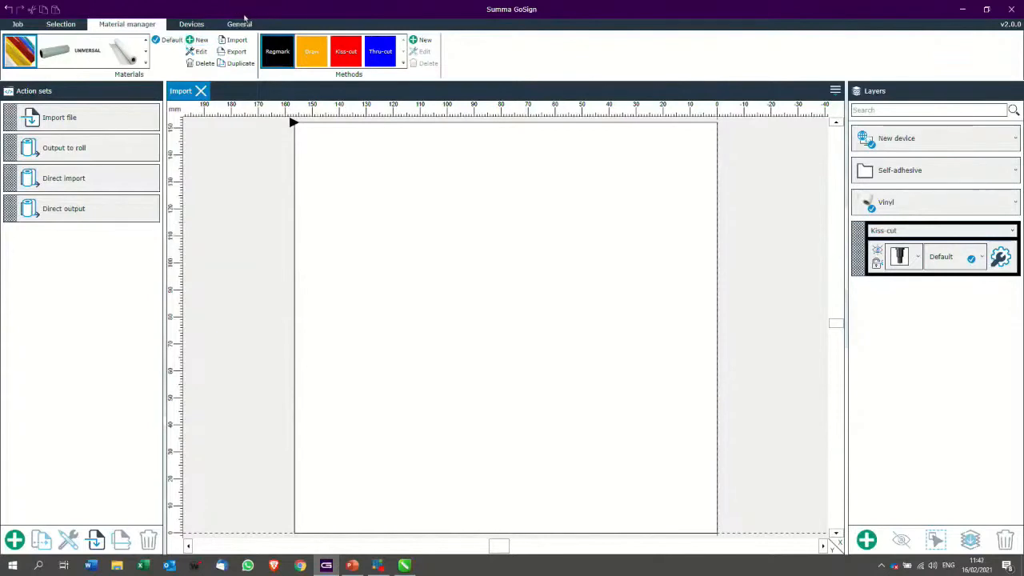
Pick an action set from the Plugin settings dropdown on the General tab
{"action": "left_click", "coordinate": [239, 24]}
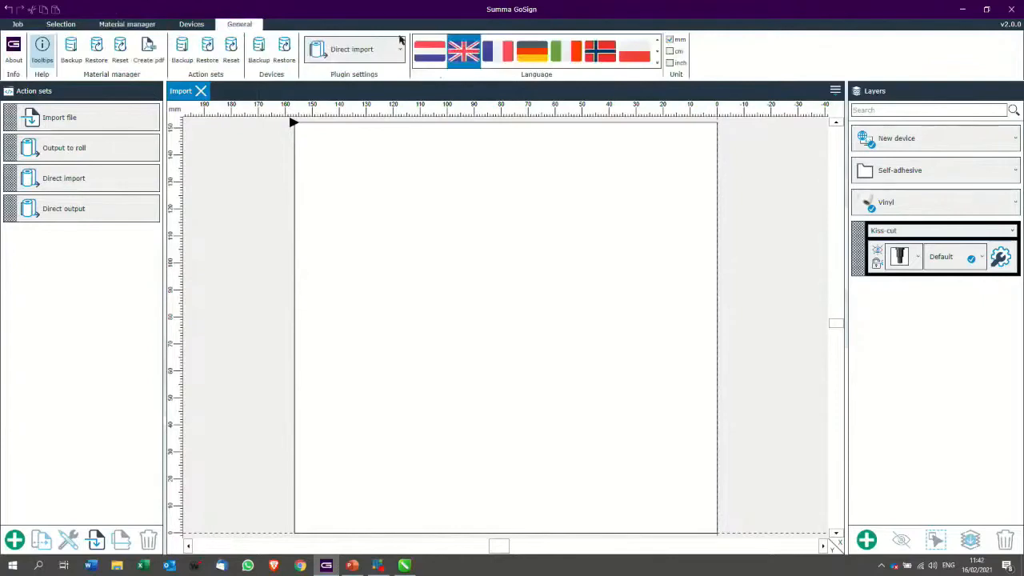
{"action": "mouse_move", "coordinate": [384, 72]}
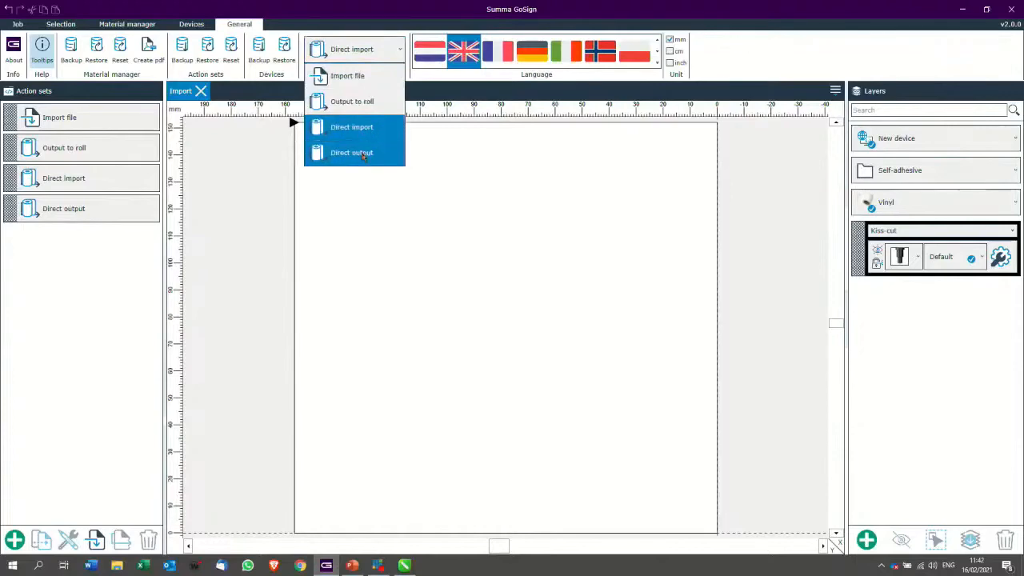
{"action": "left_click", "coordinate": [352, 153]}
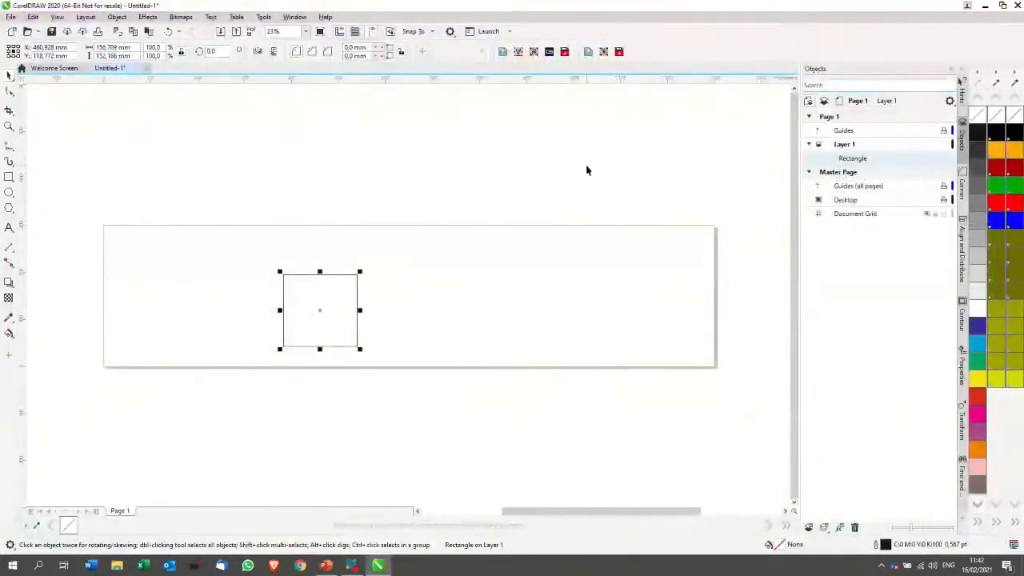
{"action": "mouse_move", "coordinate": [495, 154]}
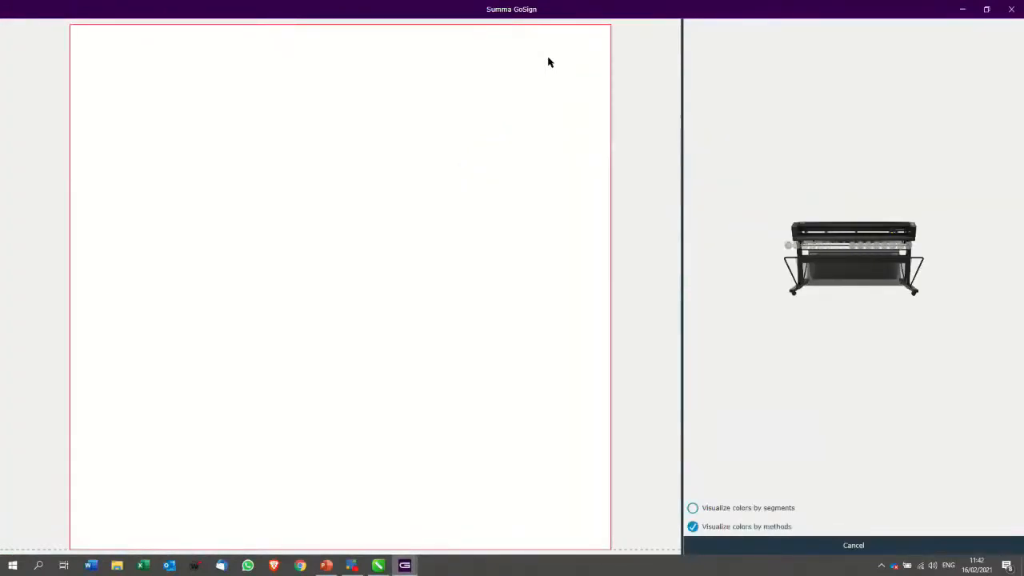
Cancel the cutter output preview and return to the empty Import job
{"action": "left_click", "coordinate": [853, 545]}
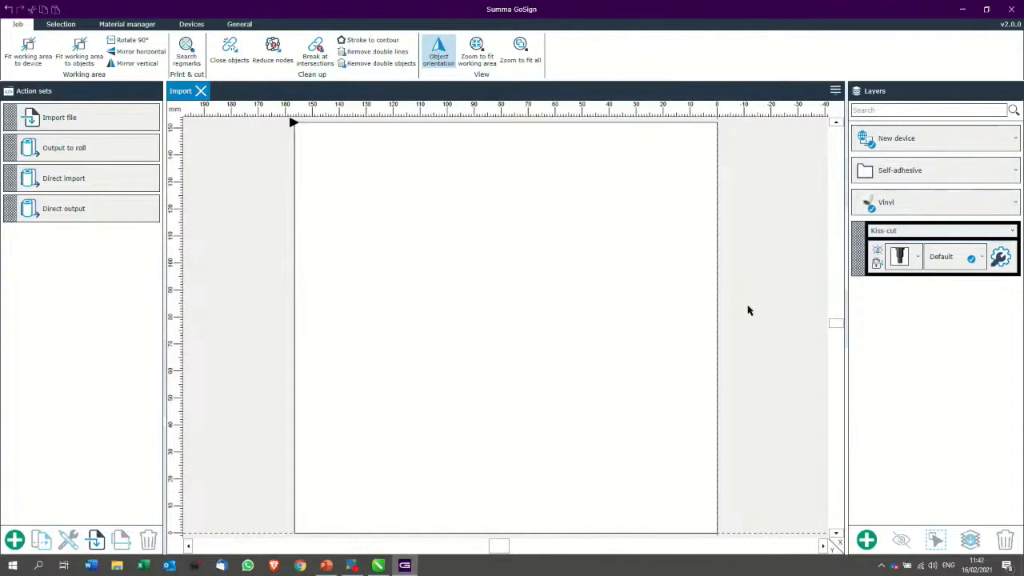
{"action": "mouse_move", "coordinate": [414, 544]}
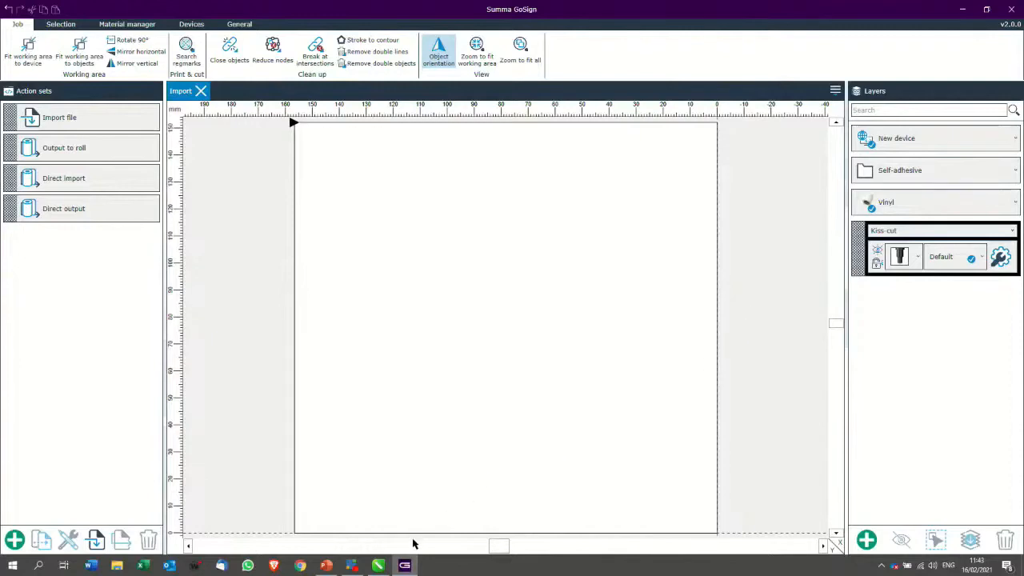
Place large Arial text reading ABC on the CorelDRAW page, then return to GoSign
{"action": "left_click", "coordinate": [377, 566]}
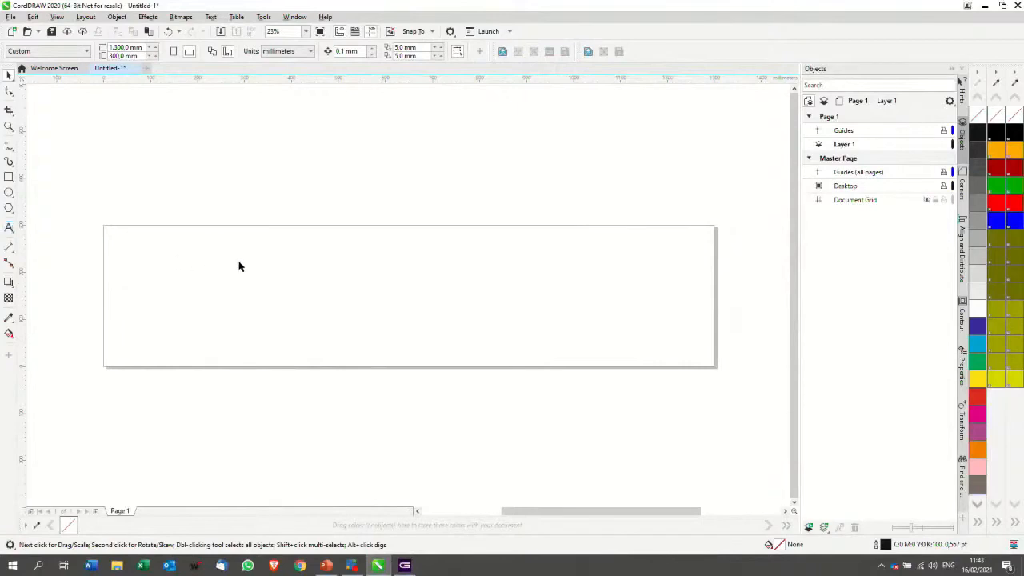
{"action": "left_click", "coordinate": [11, 74]}
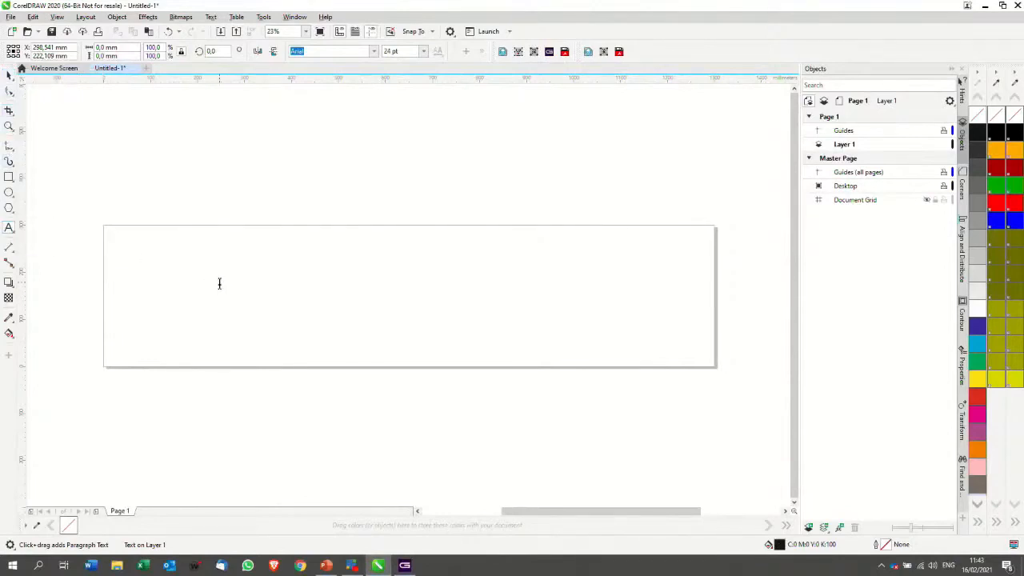
{"action": "mouse_move", "coordinate": [192, 280]}
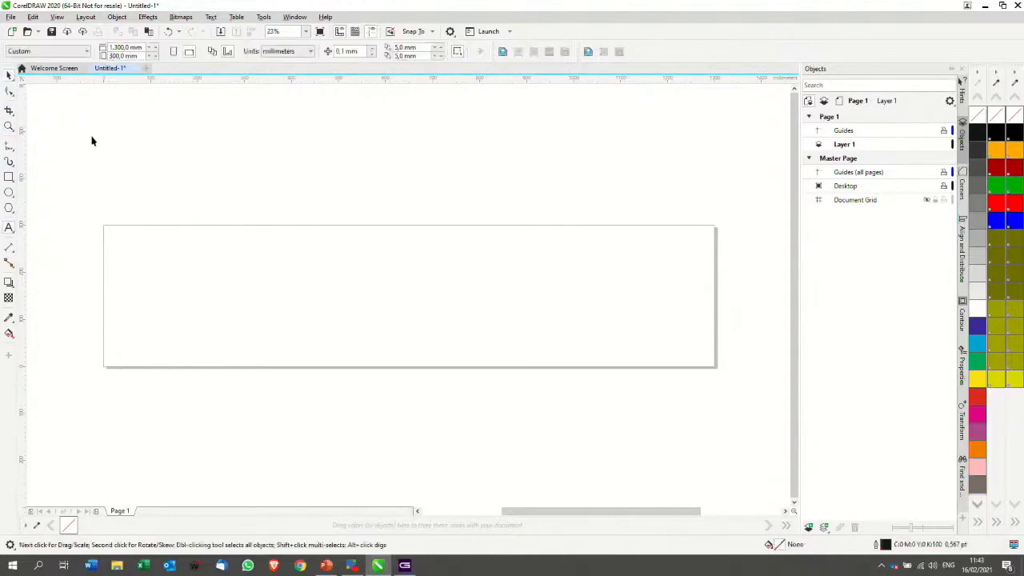
{"action": "mouse_move", "coordinate": [468, 477]}
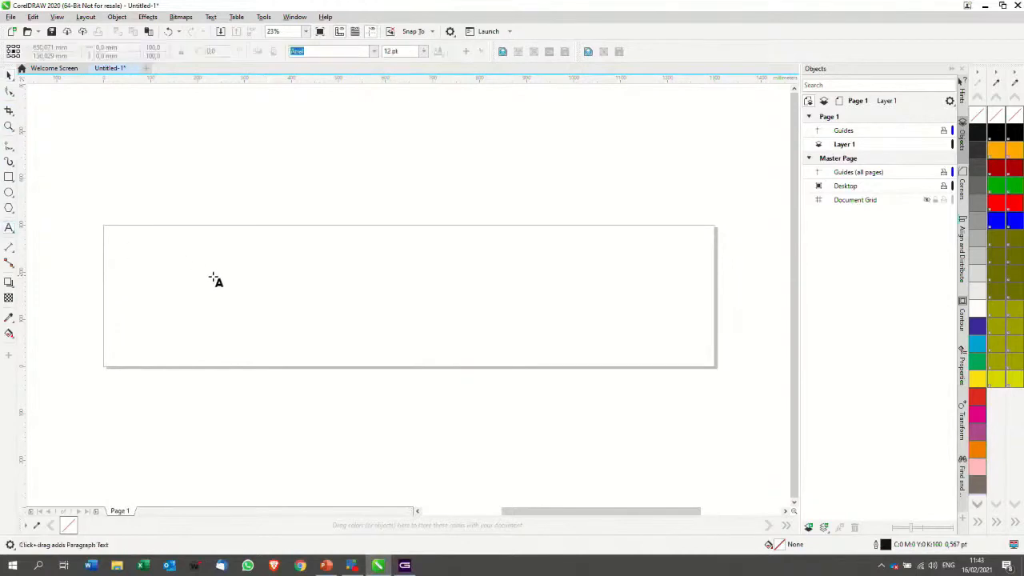
{"action": "left_click", "coordinate": [215, 278]}
{"action": "type", "text": "ABC"}
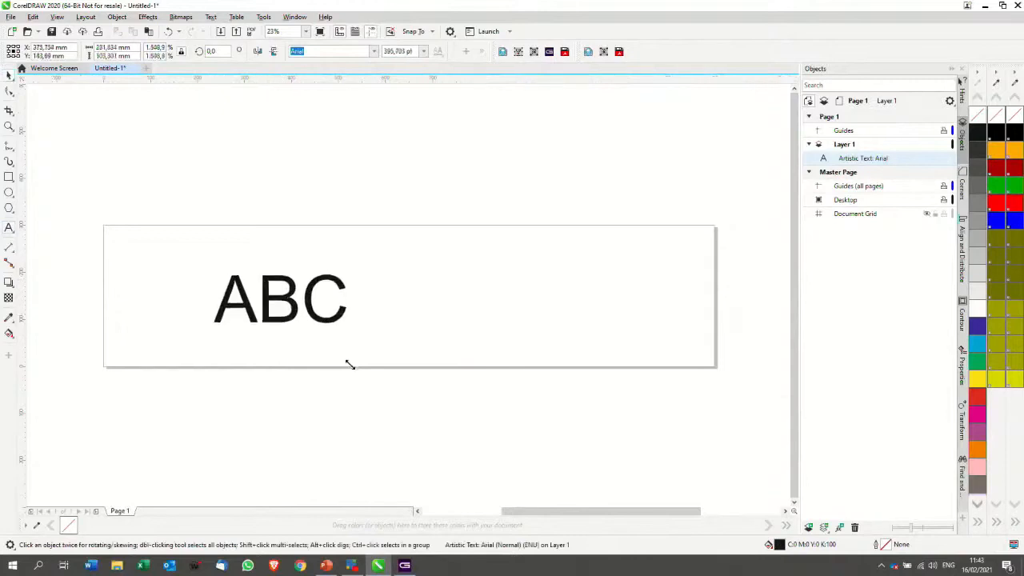
{"action": "left_click", "coordinate": [280, 300]}
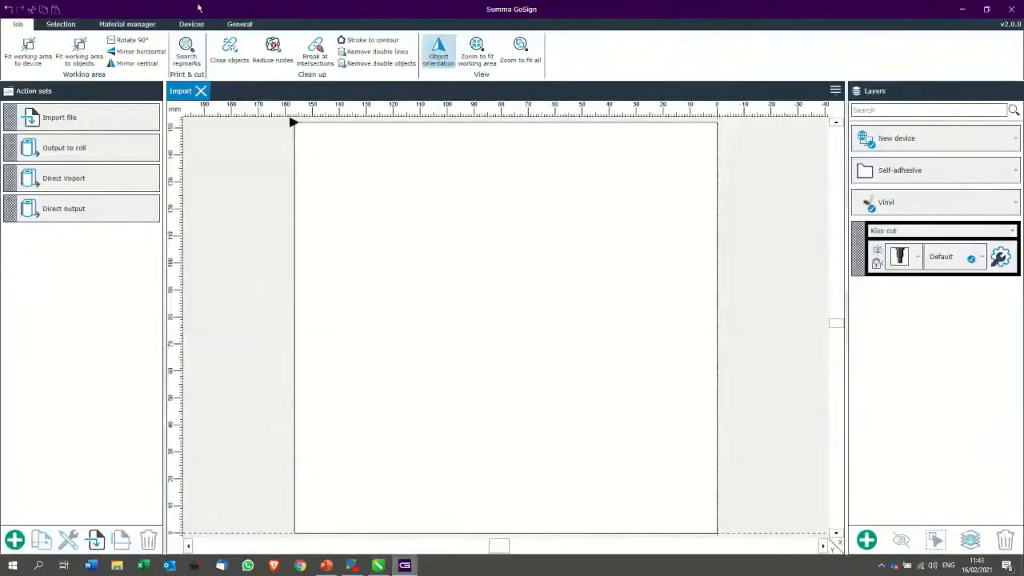
Set Plugin settings on the General tab to Direct import, dismissing the job file dialog
{"action": "left_click", "coordinate": [192, 24]}
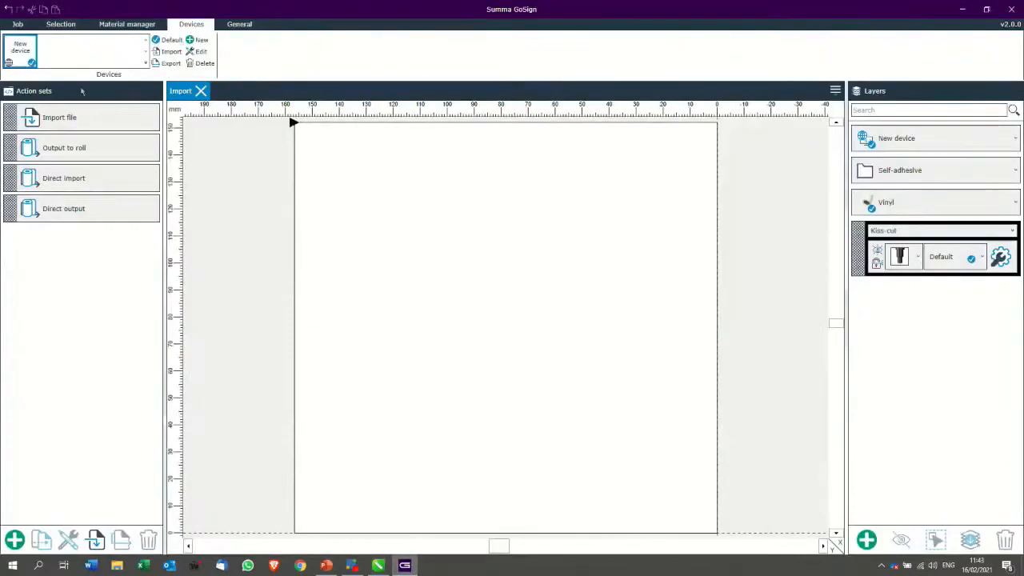
{"action": "left_click", "coordinate": [239, 25]}
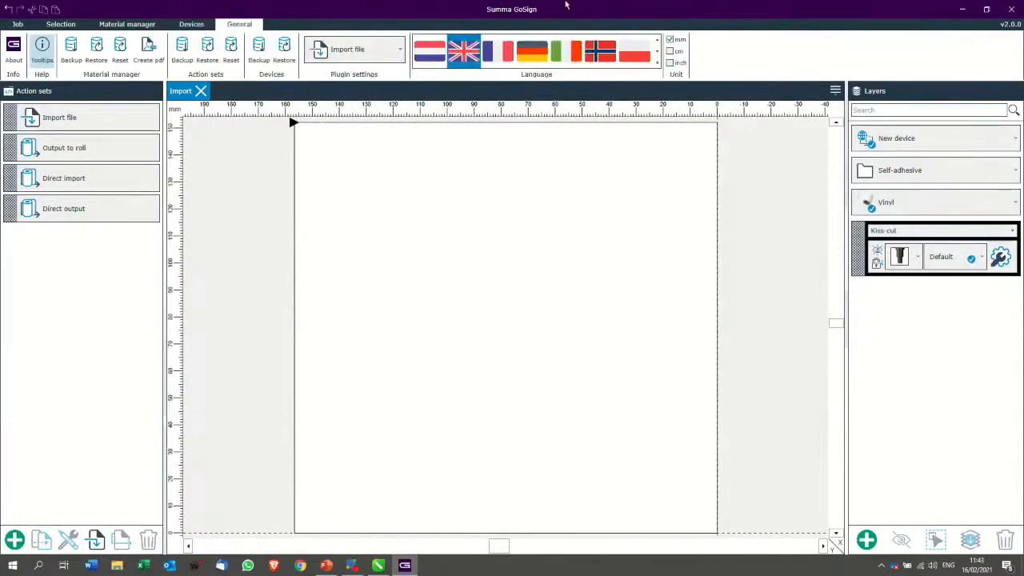
{"action": "mouse_move", "coordinate": [963, 9]}
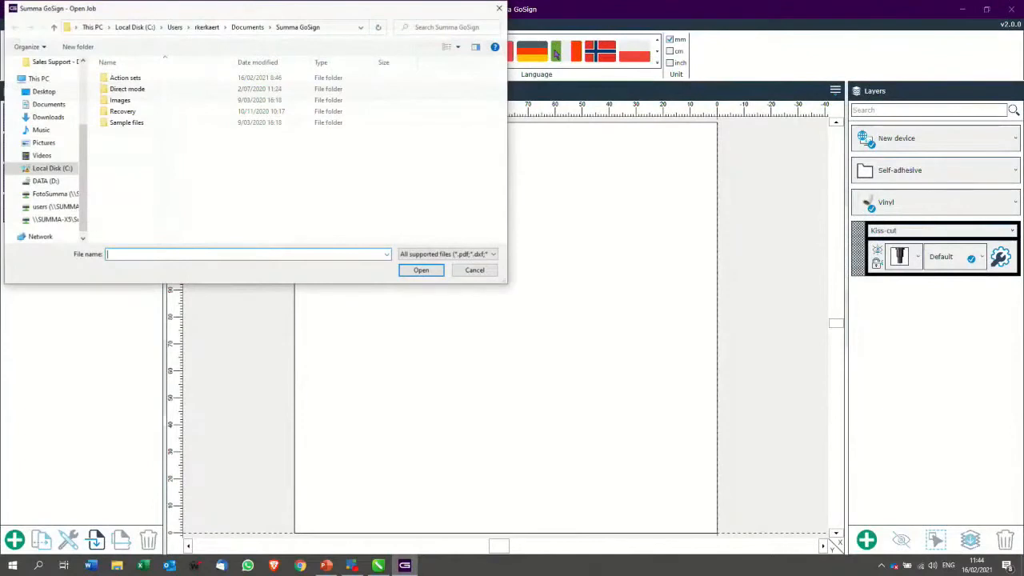
{"action": "left_click", "coordinate": [474, 270]}
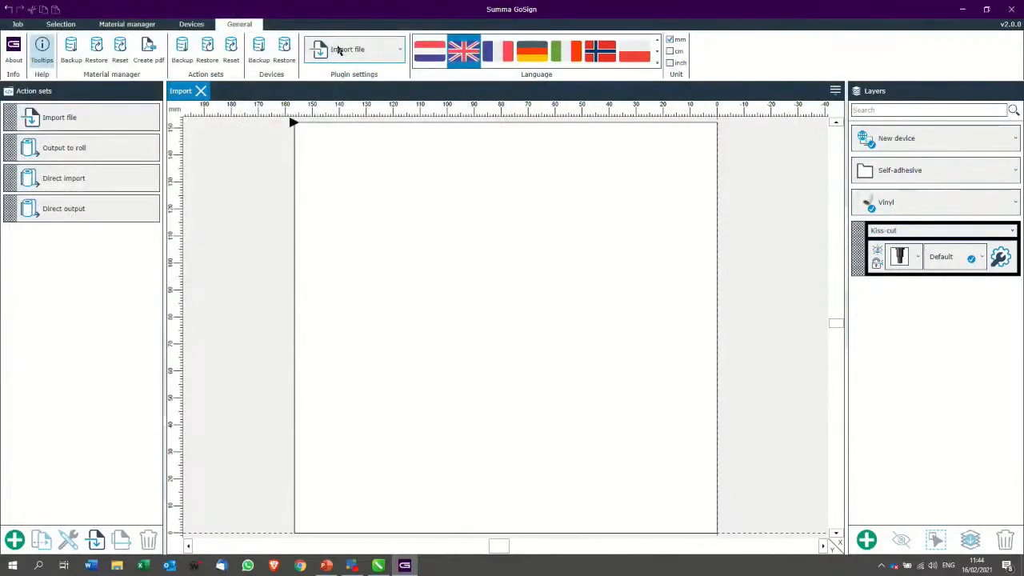
{"action": "left_click", "coordinate": [354, 49]}
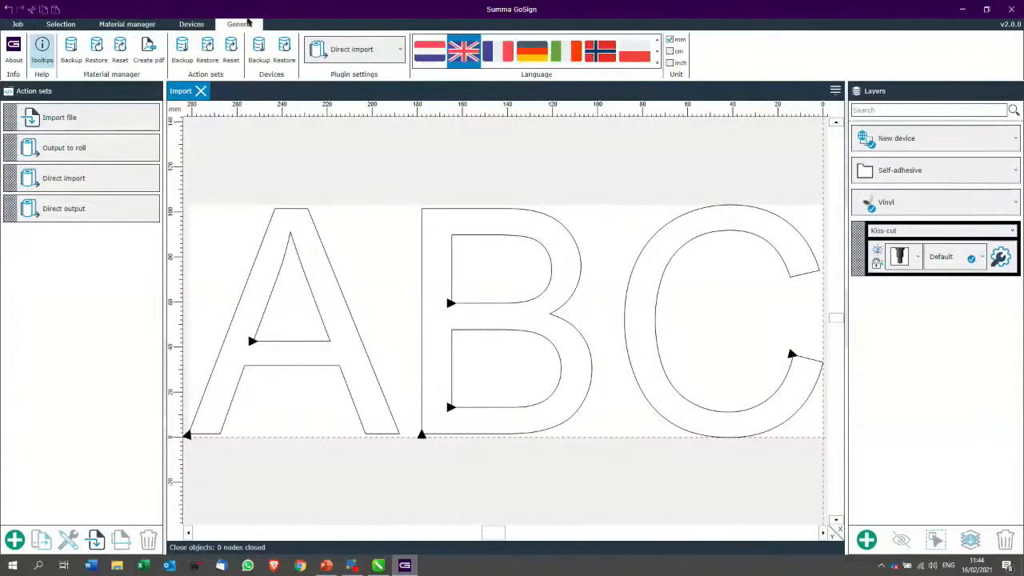
{"action": "left_click", "coordinate": [17, 24]}
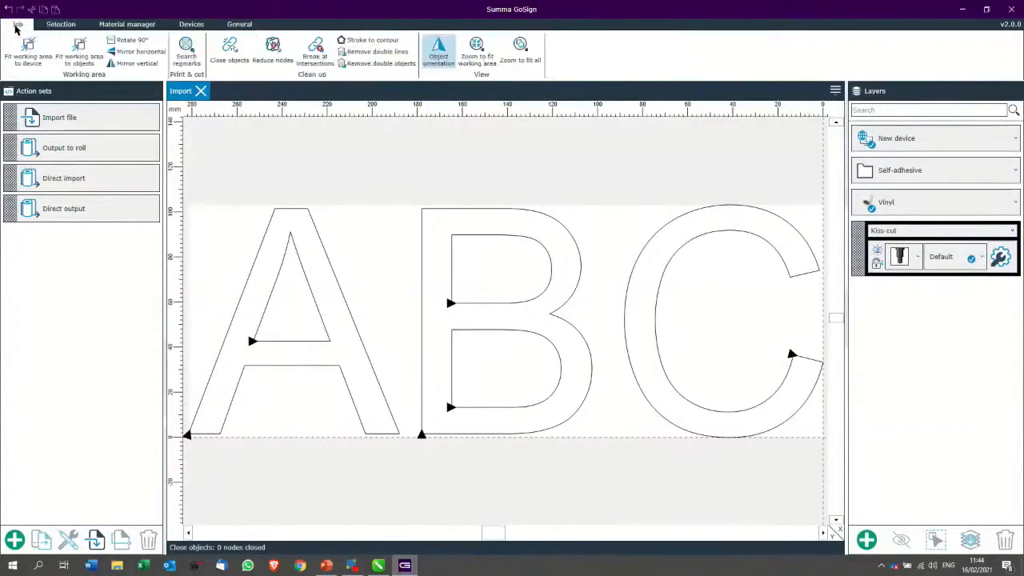
{"action": "left_click", "coordinate": [135, 63]}
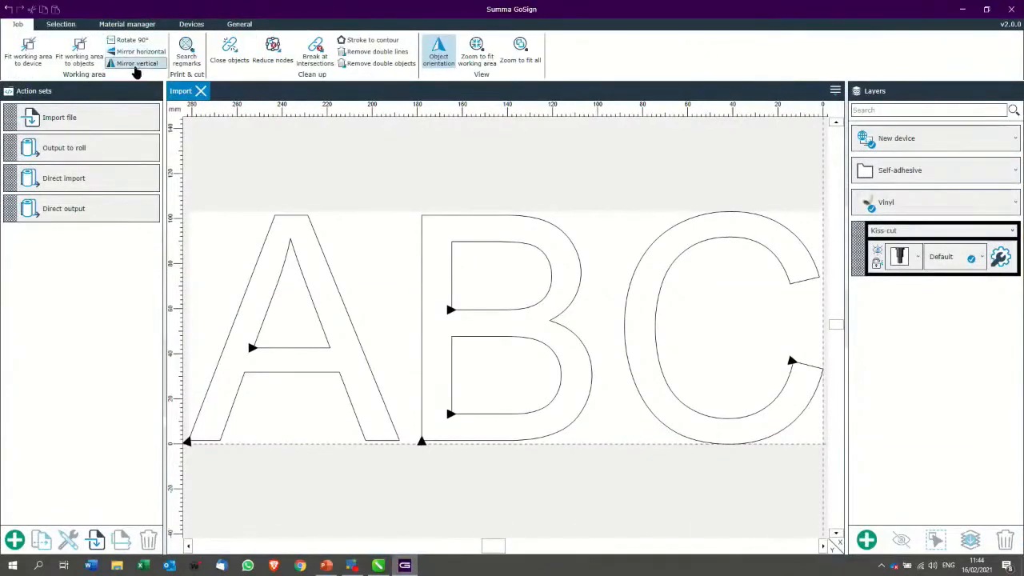
{"action": "left_click", "coordinate": [140, 51]}
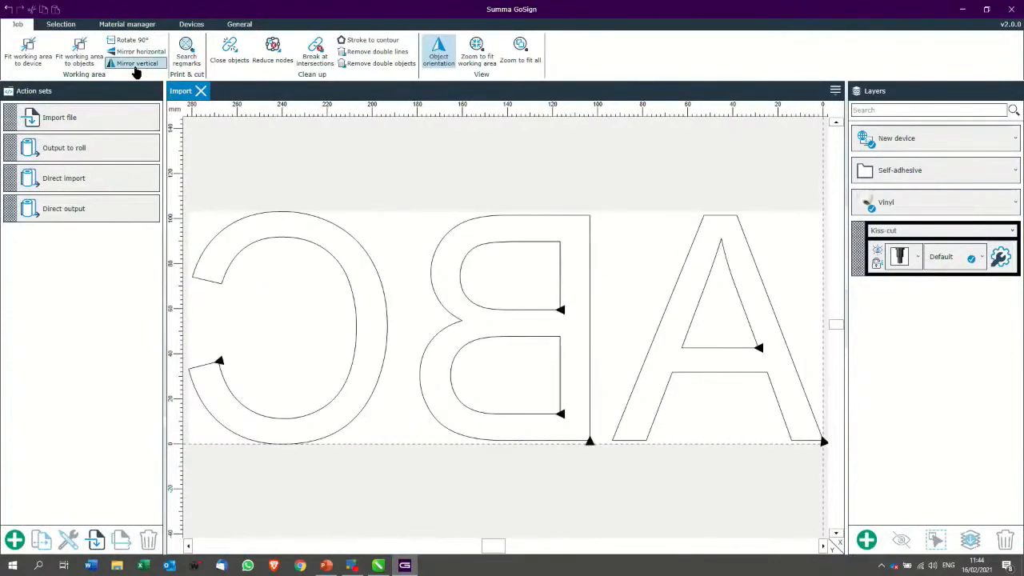
{"action": "left_click", "coordinate": [136, 63]}
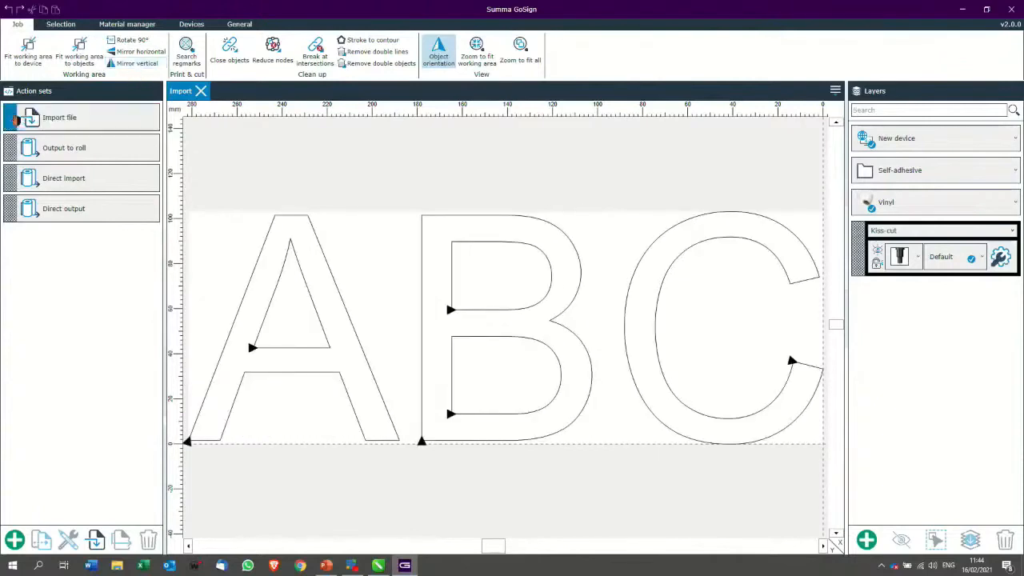
{"action": "mouse_move", "coordinate": [59, 117]}
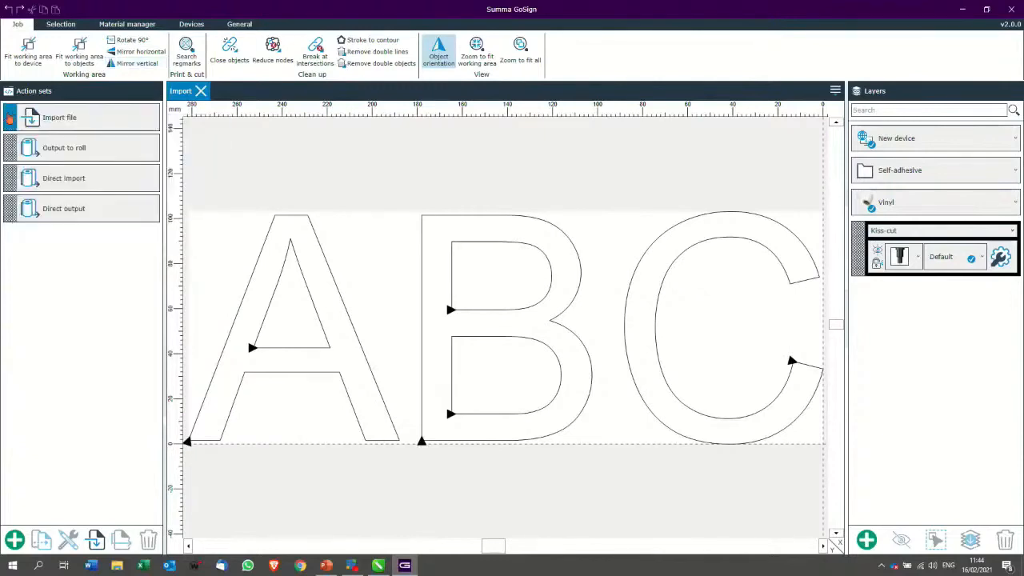
{"action": "mouse_move", "coordinate": [59, 117]}
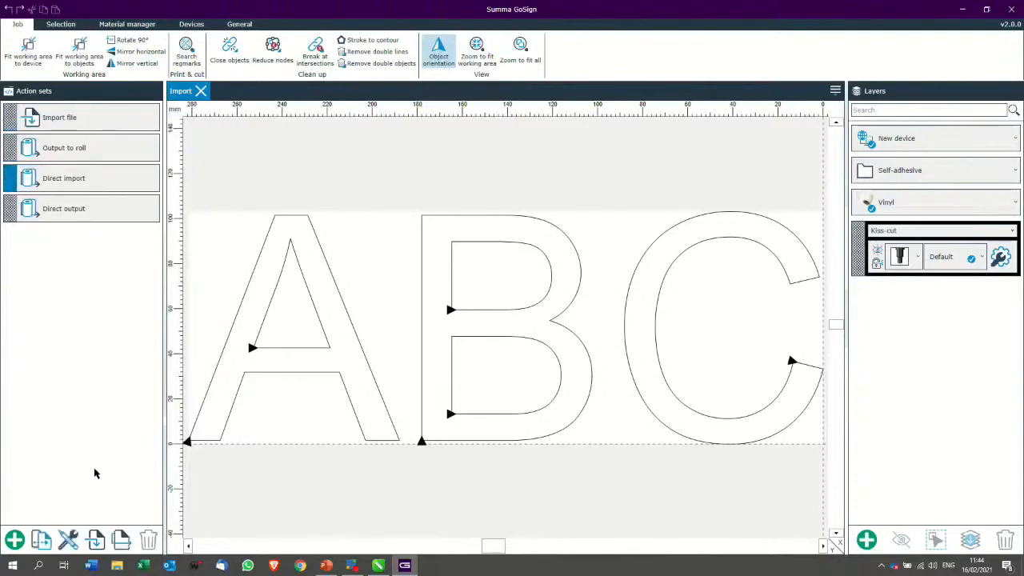
Duplicate Direct import, rename the copy 'Direct import for flex', add Mirror vertical, and save
{"action": "left_click", "coordinate": [41, 540]}
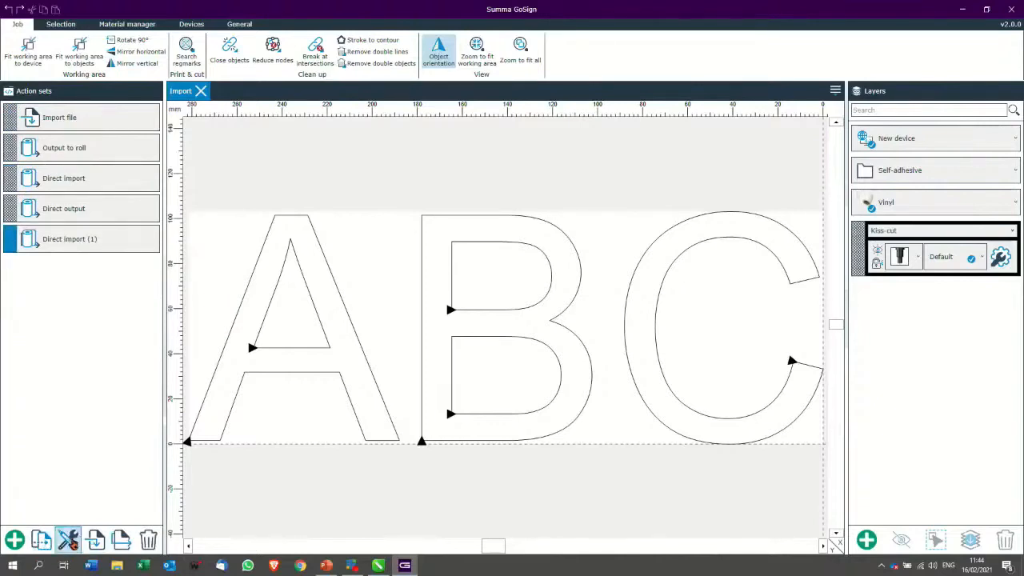
{"action": "left_click", "coordinate": [67, 540]}
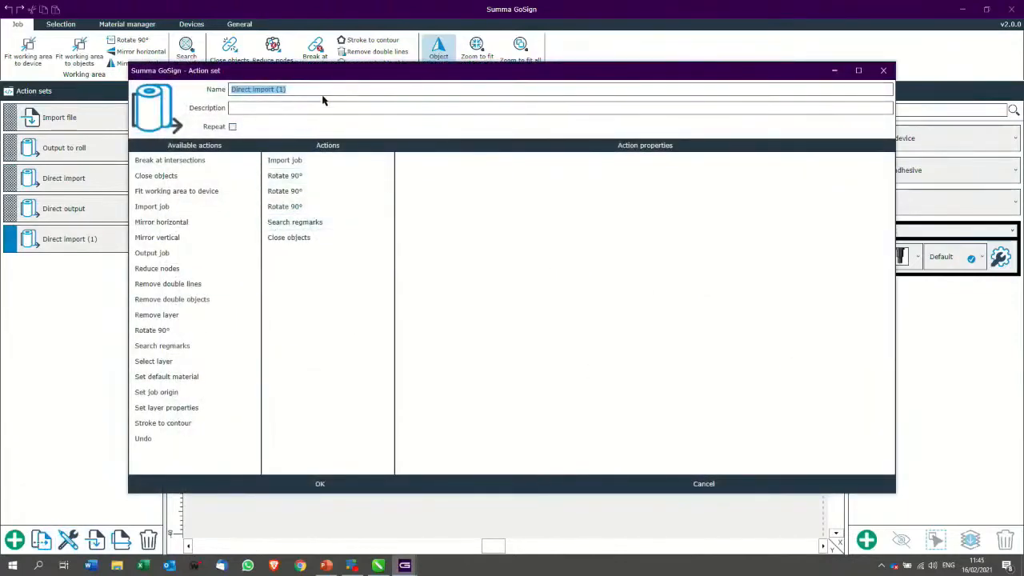
{"action": "left_click", "coordinate": [331, 89]}
{"action": "type", "text": "for flex"}
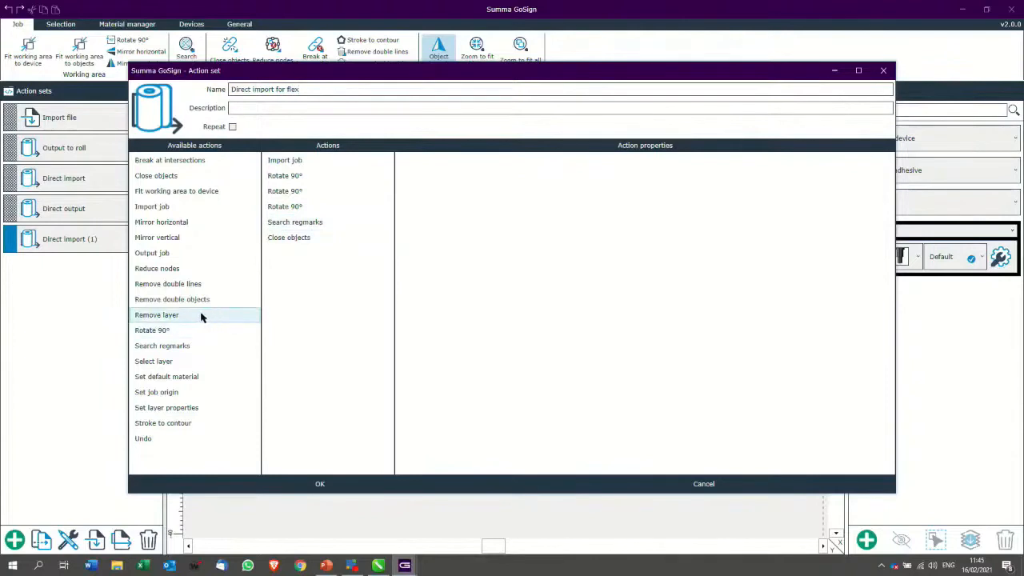
{"action": "mouse_move", "coordinate": [184, 253]}
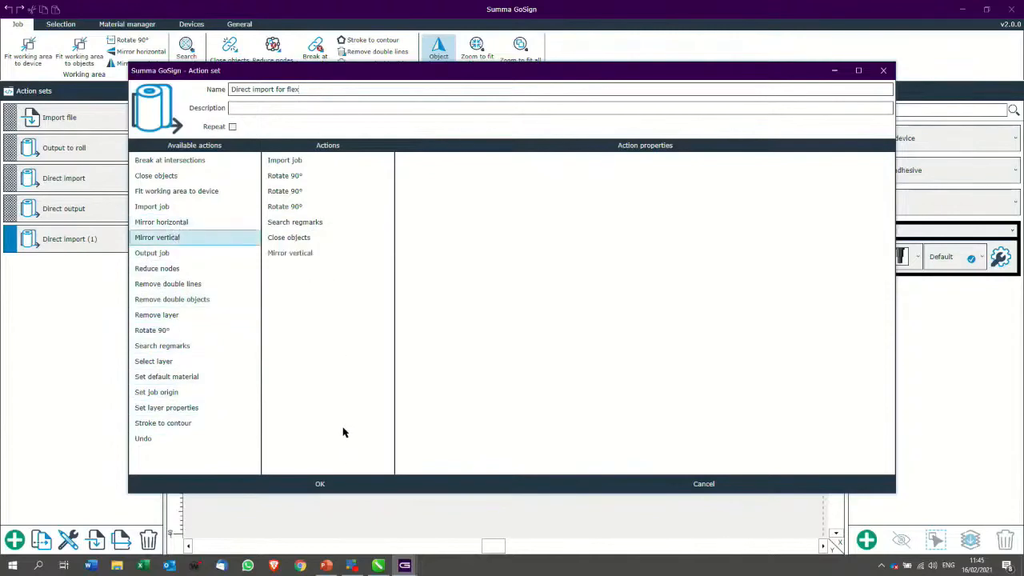
{"action": "left_click", "coordinate": [319, 483]}
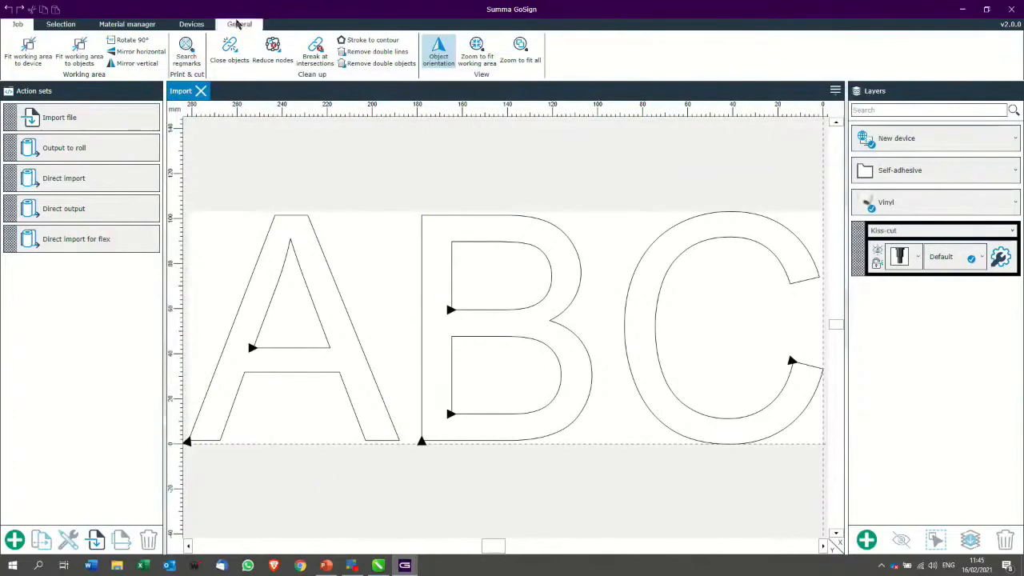
Switch the plugin to Direct import for flex, reimport mirrored ABC, and reopen its editor
{"action": "left_click", "coordinate": [239, 23]}
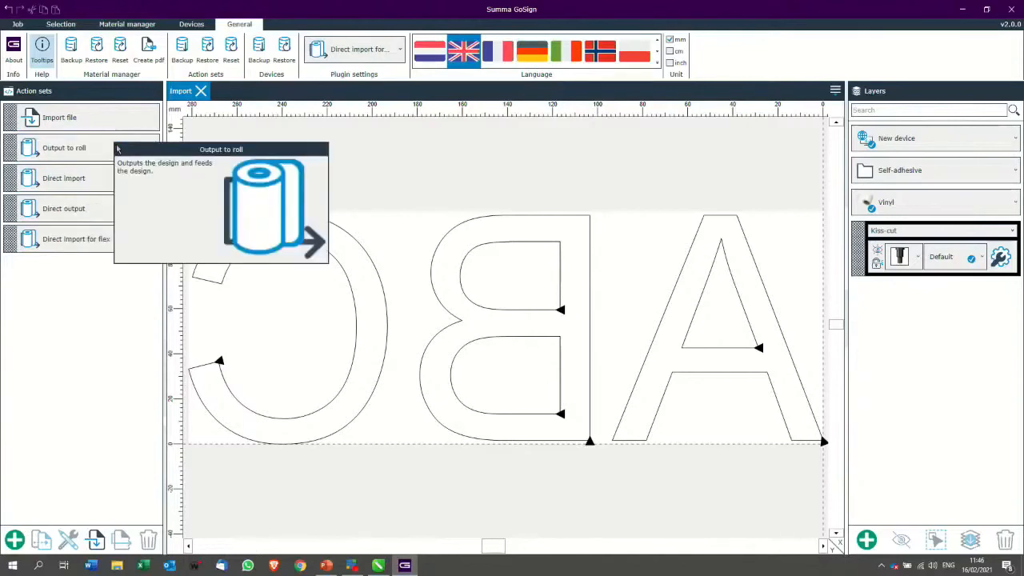
{"action": "mouse_move", "coordinate": [429, 155]}
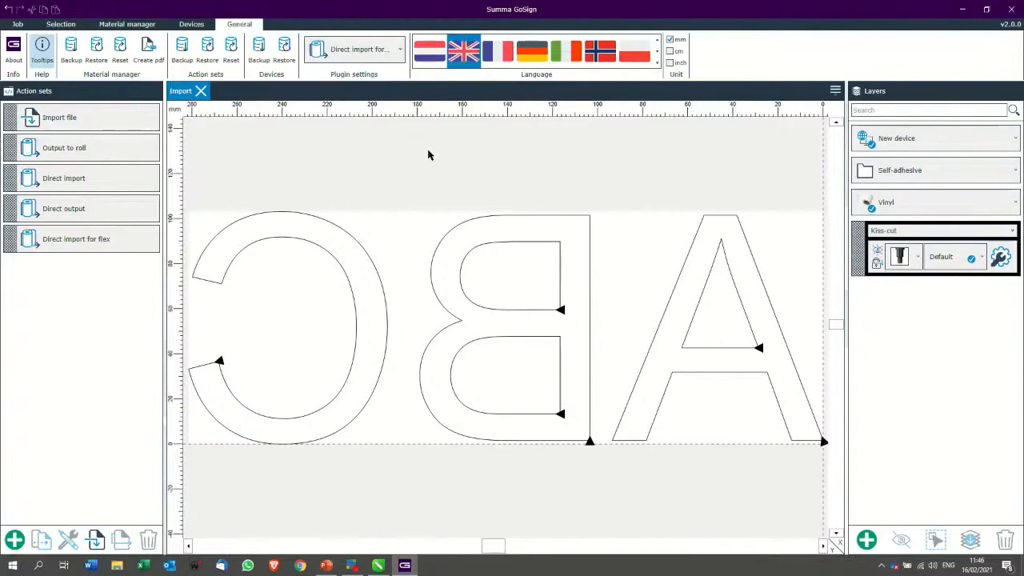
{"action": "left_click", "coordinate": [76, 239]}
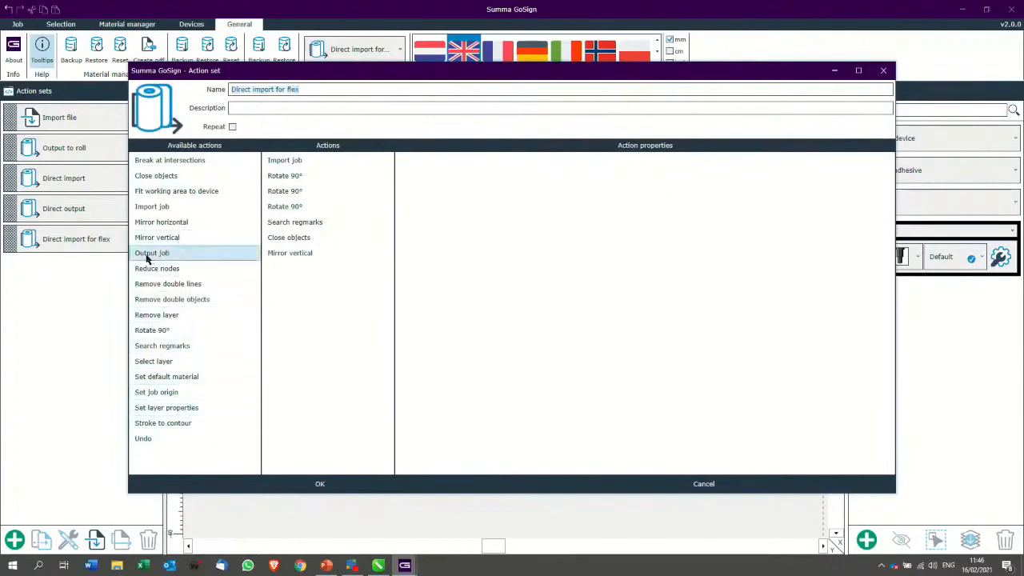
Add and inspect an Output job step, remove it again, and confirm the action set
{"action": "double_click", "coordinate": [151, 253]}
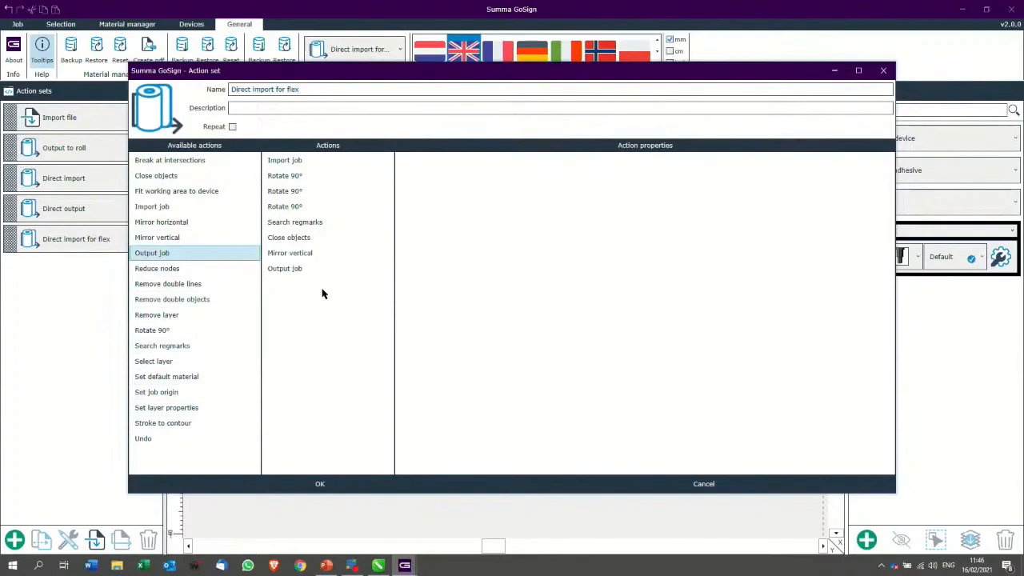
{"action": "left_click", "coordinate": [285, 268]}
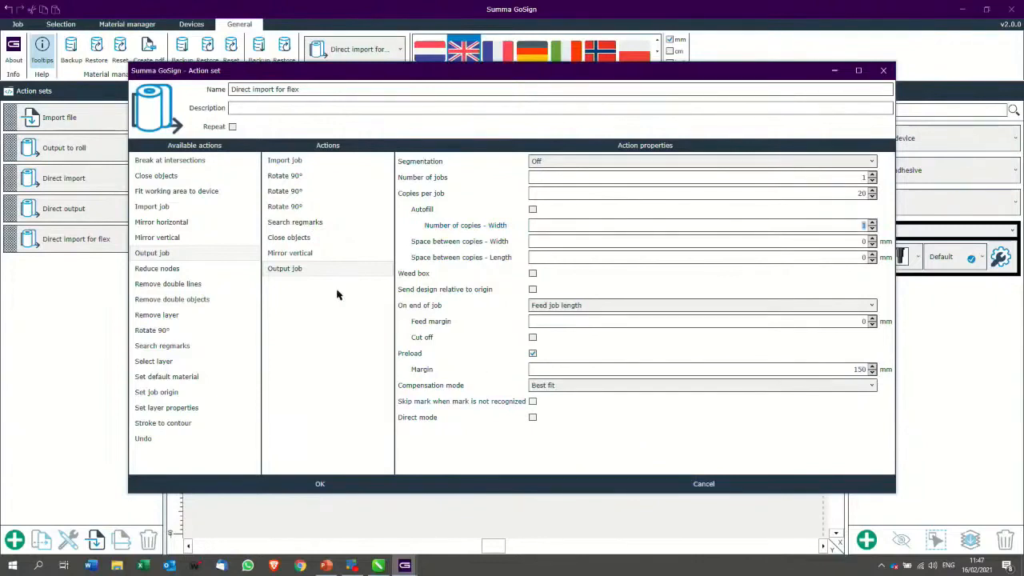
{"action": "left_click", "coordinate": [285, 268]}
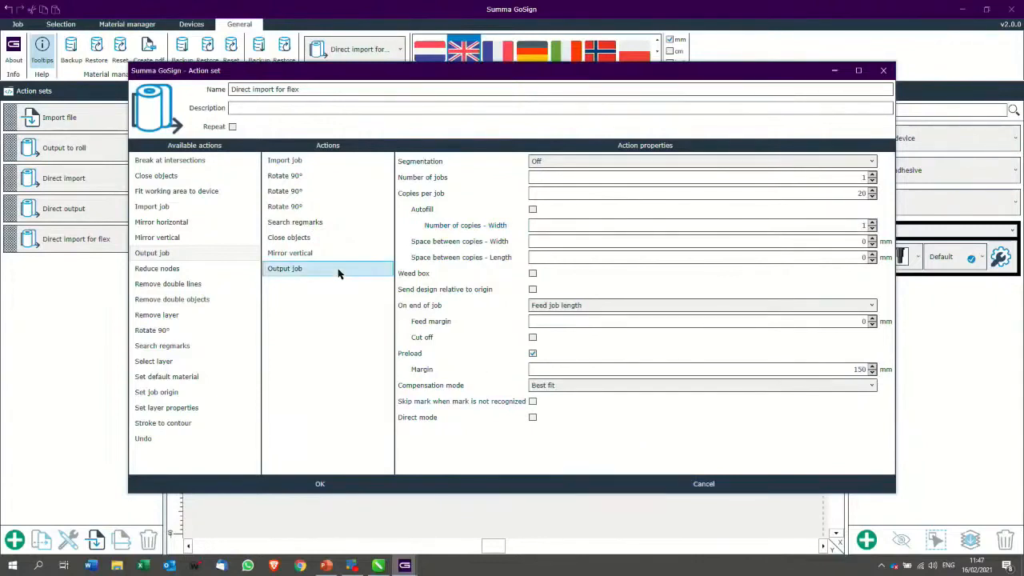
{"action": "left_click", "coordinate": [284, 160]}
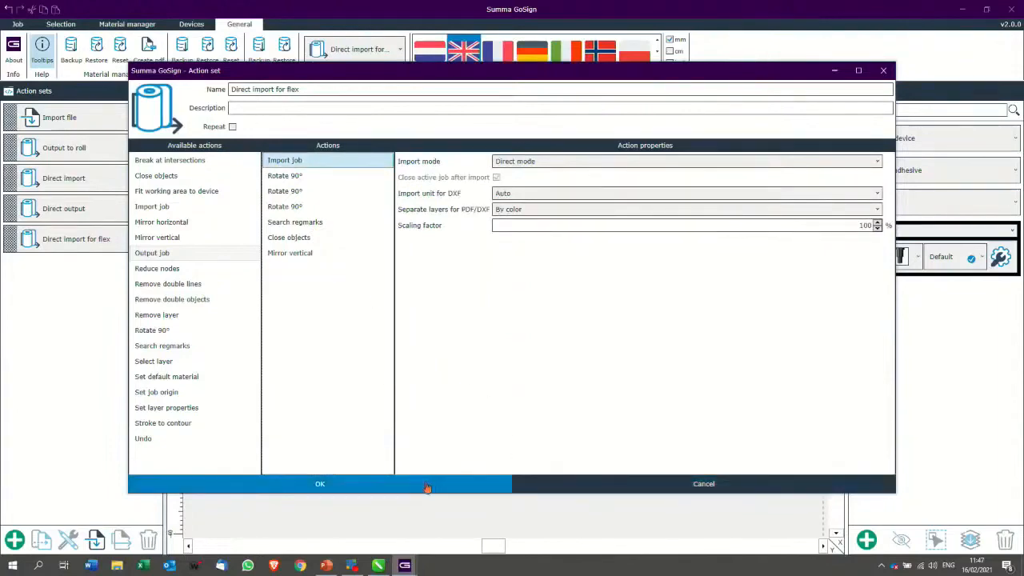
{"action": "left_click", "coordinate": [319, 483]}
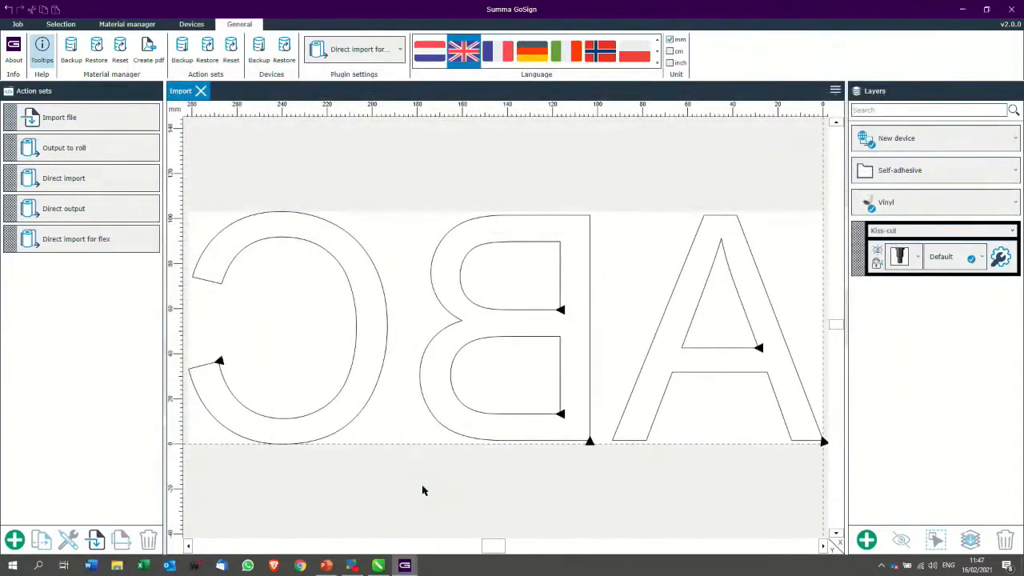